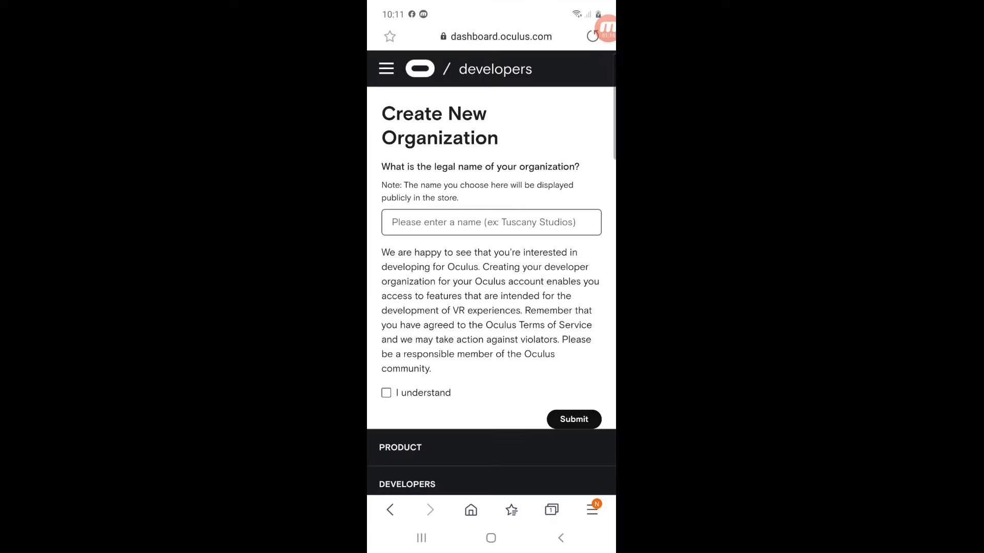
- Create developer organization 'Vrgtwq', acknowledge the terms, and agree to the NDA
left_click(491, 223)
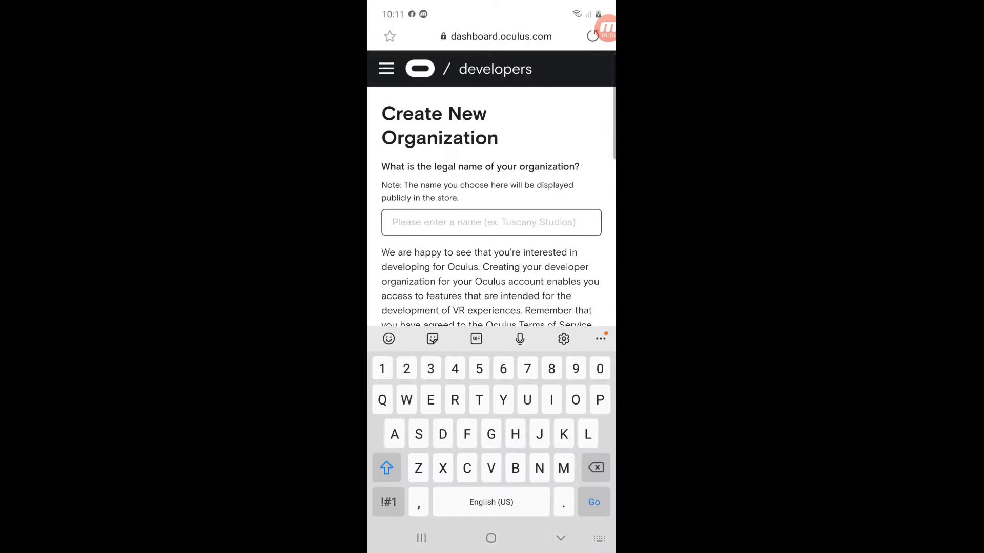
type("Vrgtwq")
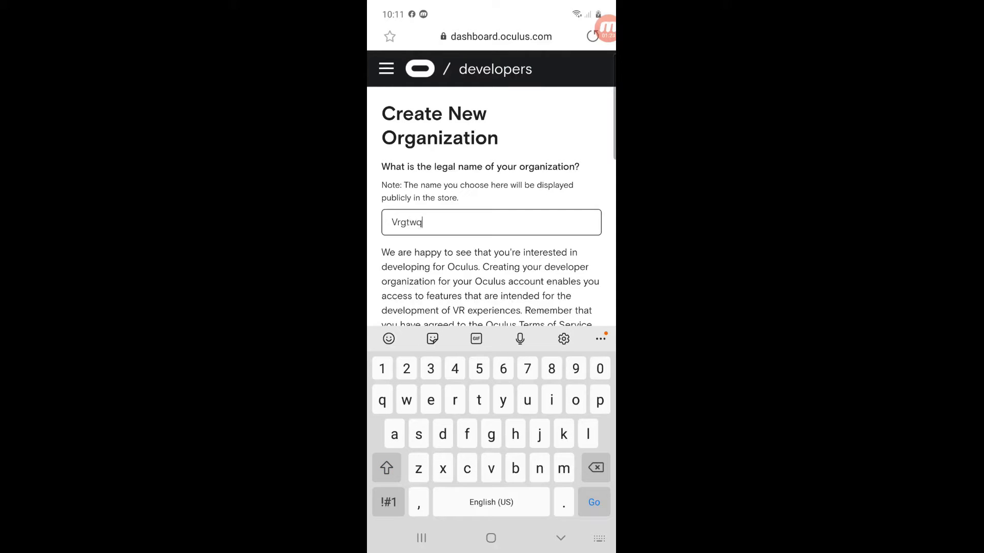
scroll("down", 3)
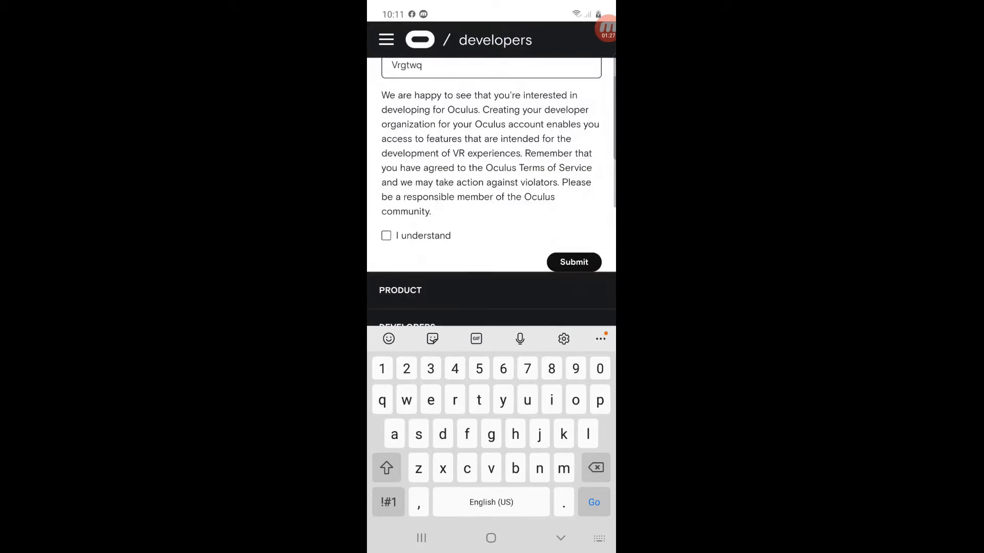
left_click(386, 235)
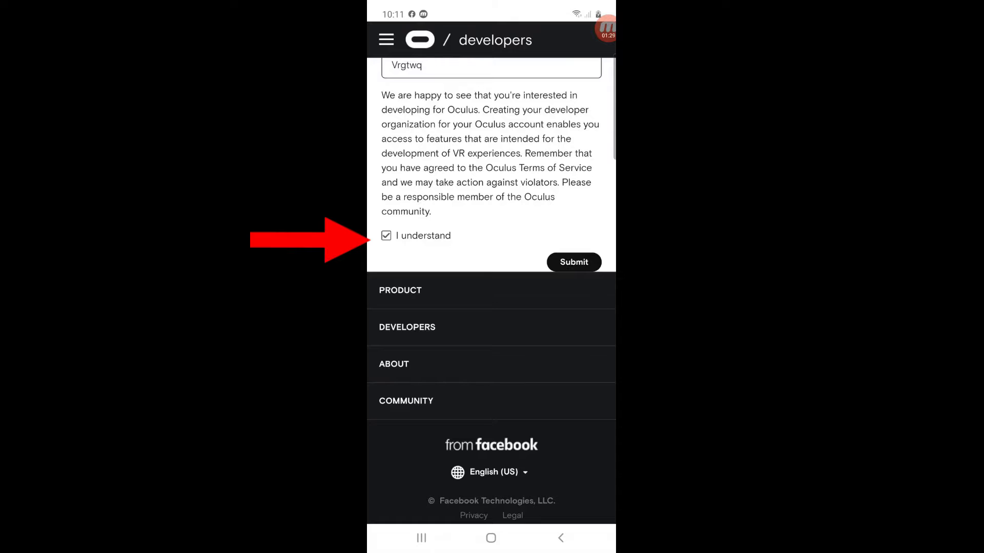
left_click(573, 262)
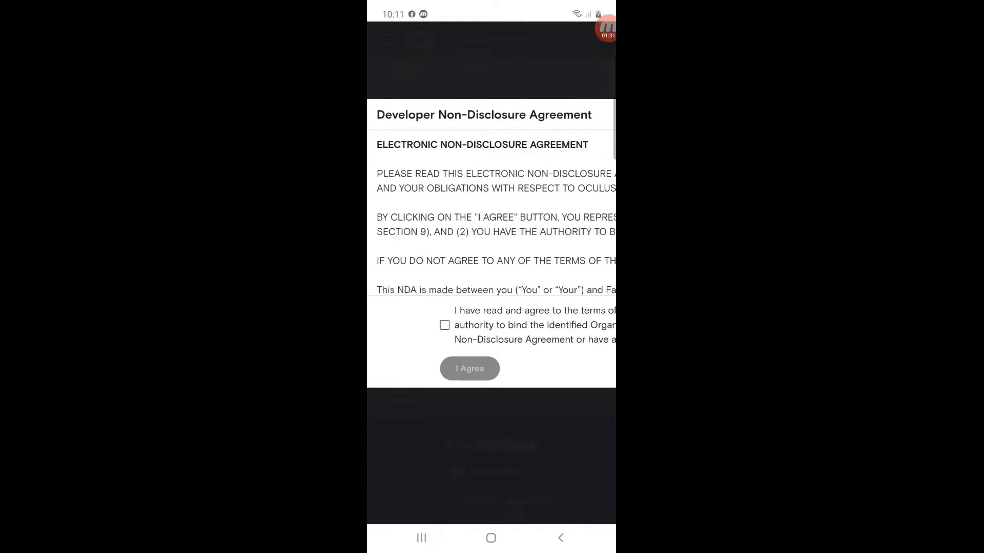
left_click(444, 325)
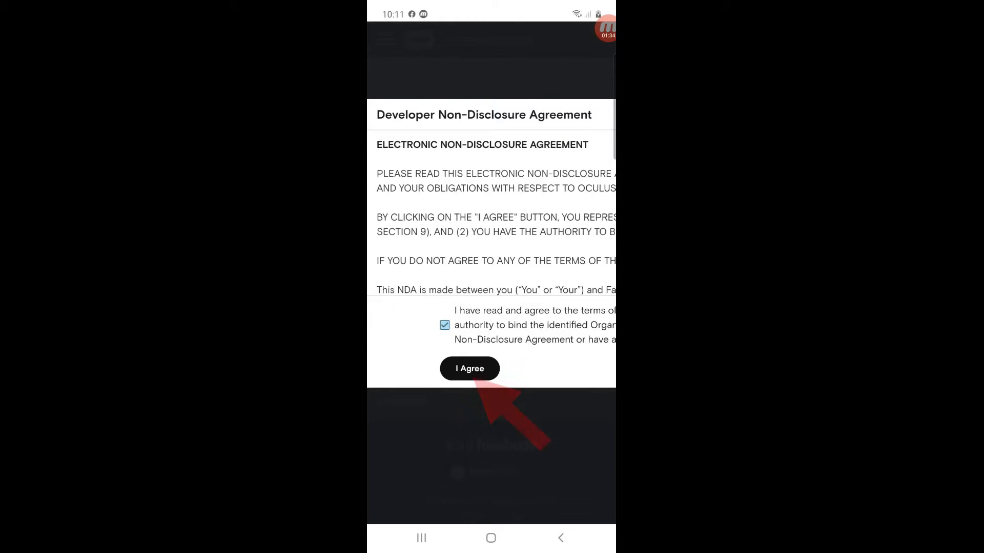
left_click(469, 369)
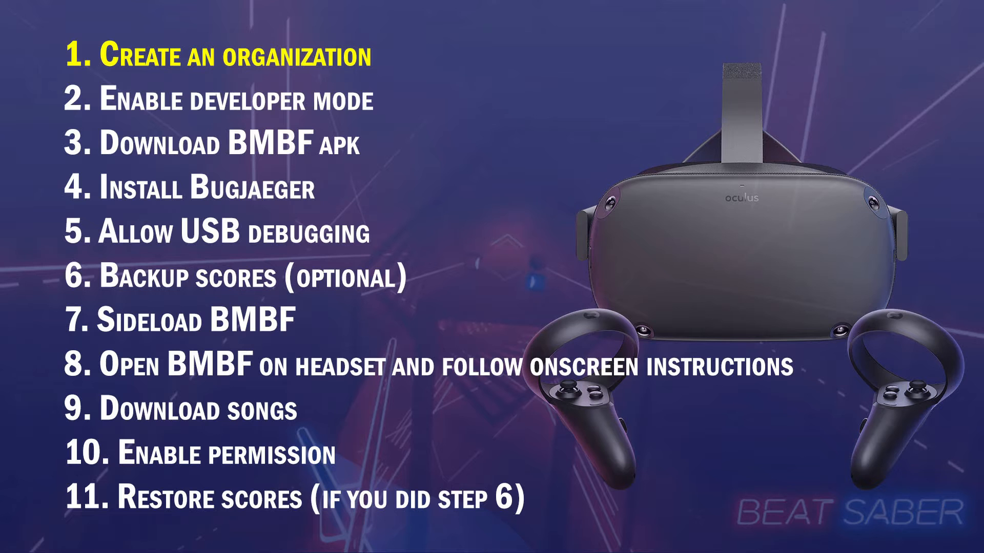
- Open the connected Quest's Developer Mode option under More Settings in the Oculus app
left_click(234, 100)
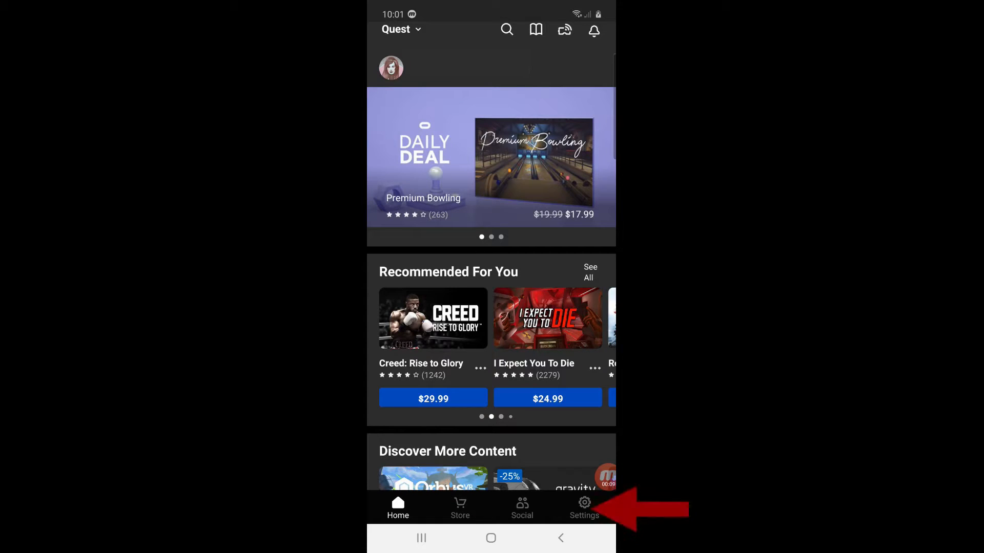
left_click(584, 504)
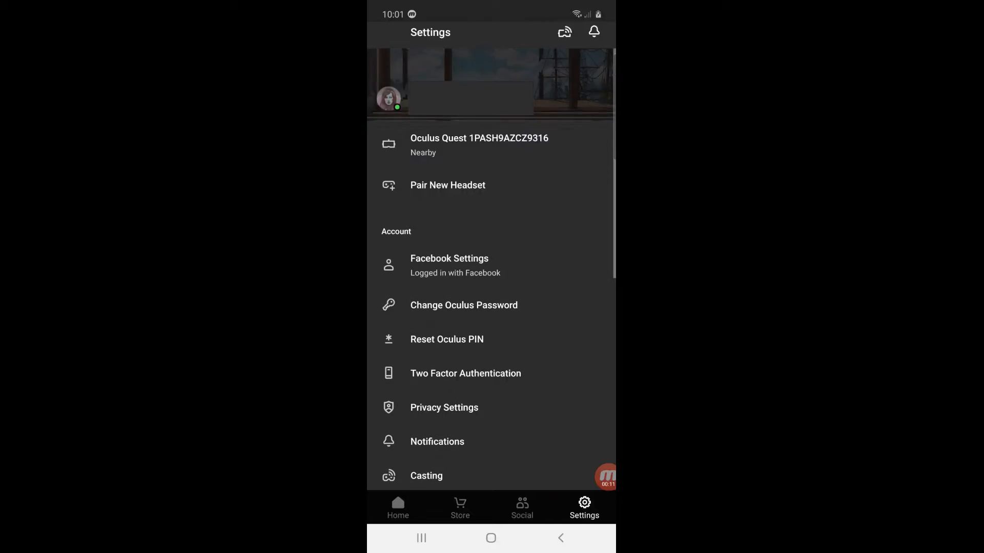
left_click(479, 145)
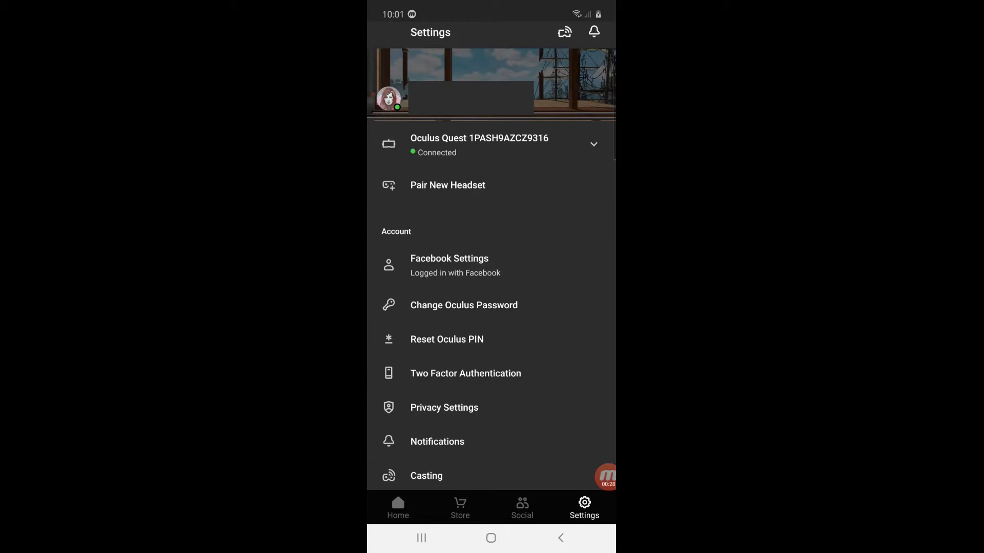
left_click(593, 144)
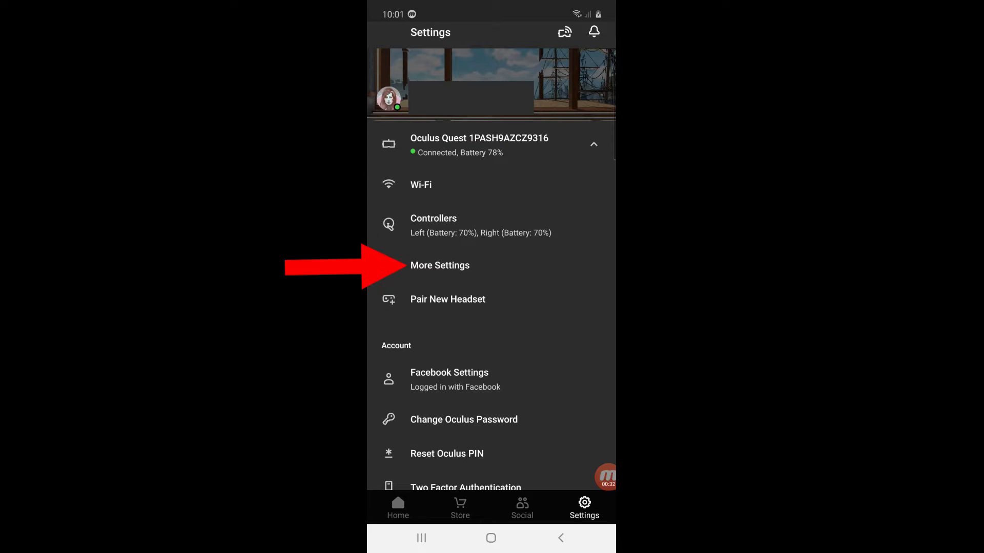
left_click(439, 266)
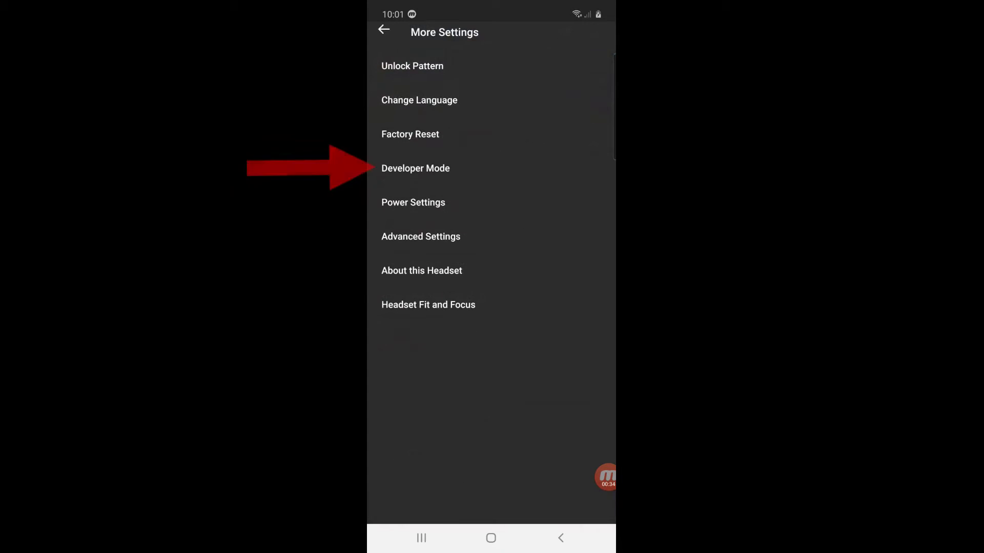
left_click(415, 168)
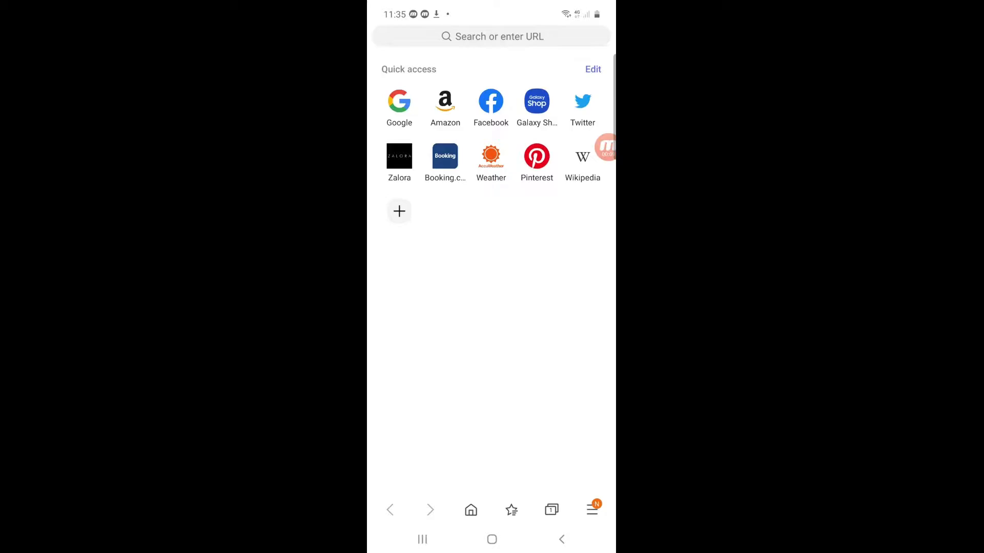
- Load bmbf.dev and download the latest release's com.weloveoculus.BMBF.apk asset
type("bmbf.dev")
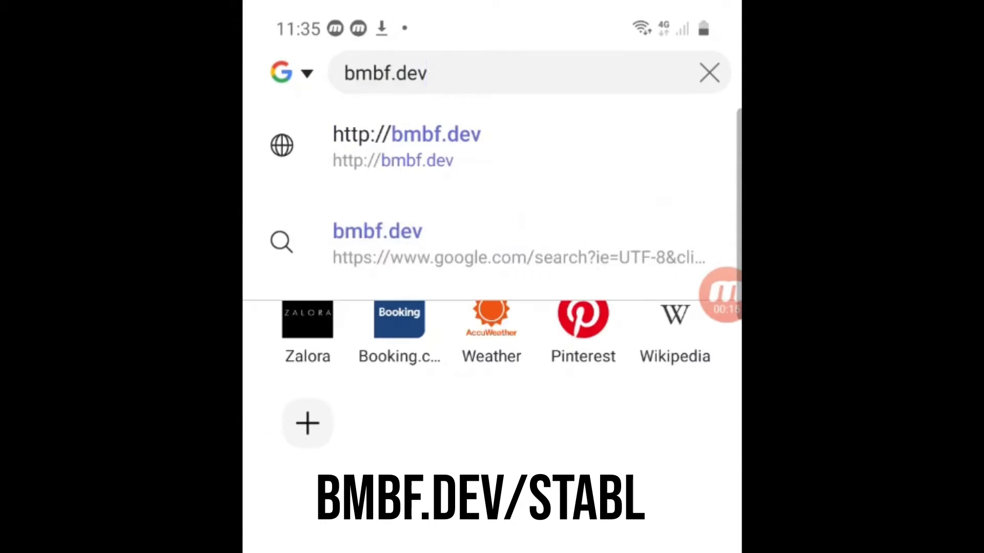
key("Enter")
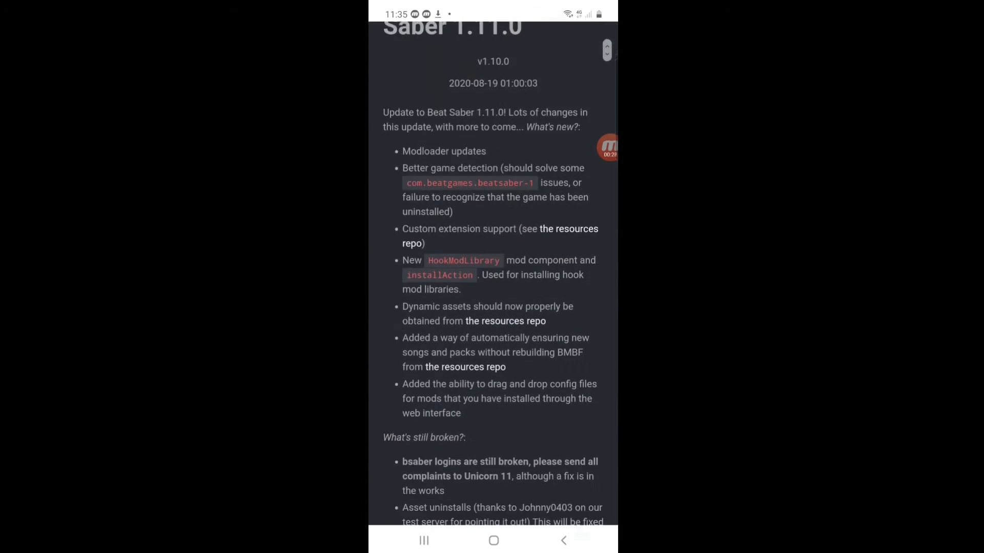
scroll("down", 3)
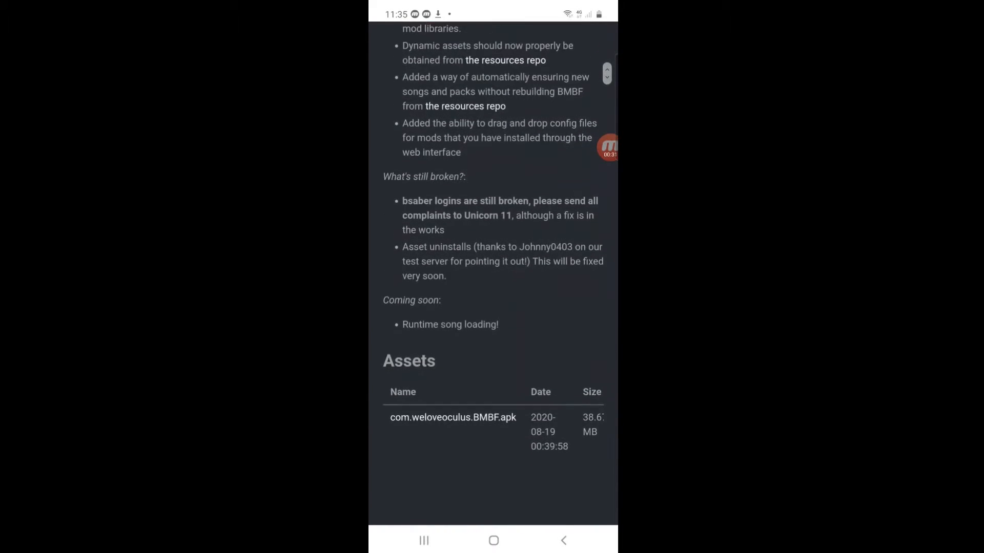
scroll("down", 3)
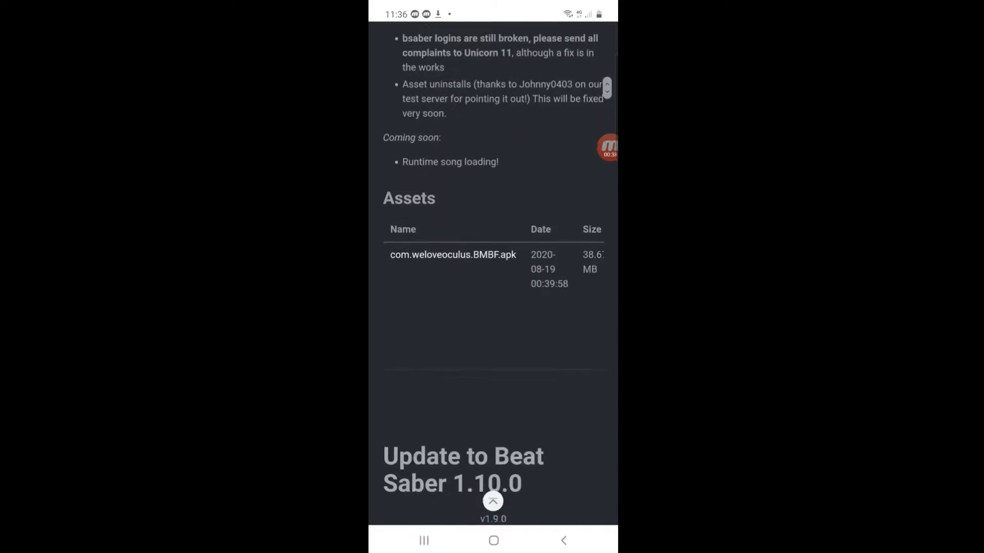
scroll("down", 3)
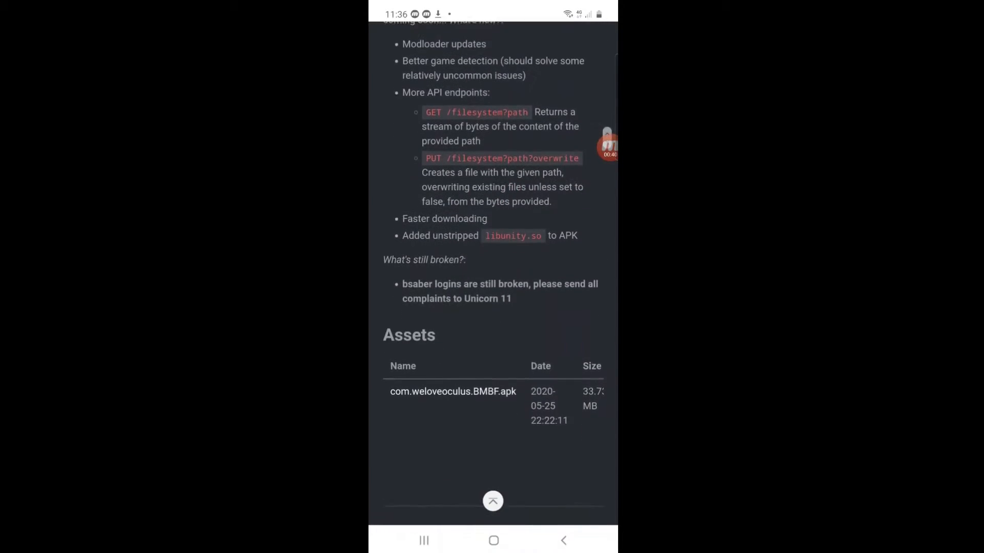
scroll("down", 3)
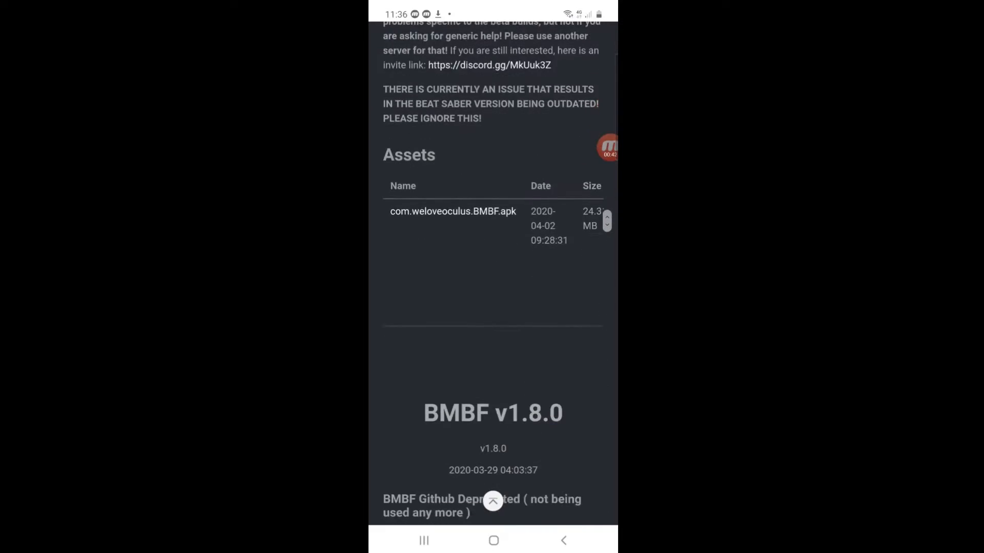
scroll("down", 3)
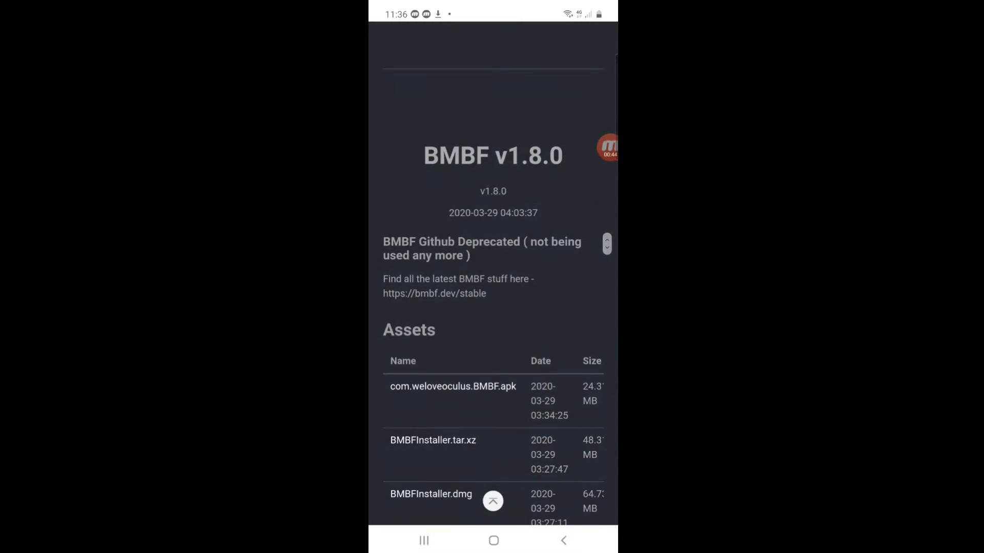
scroll("down", 3)
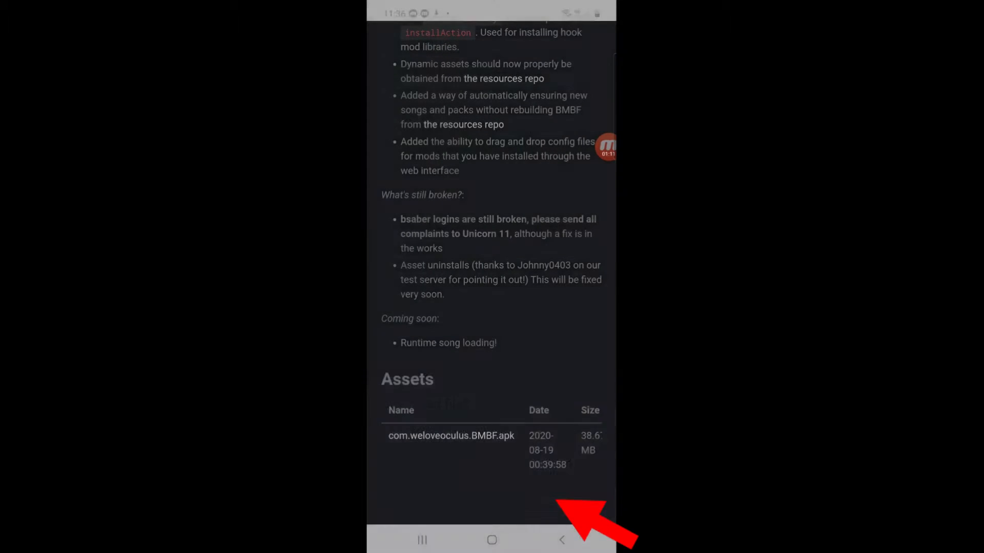
left_click(451, 435)
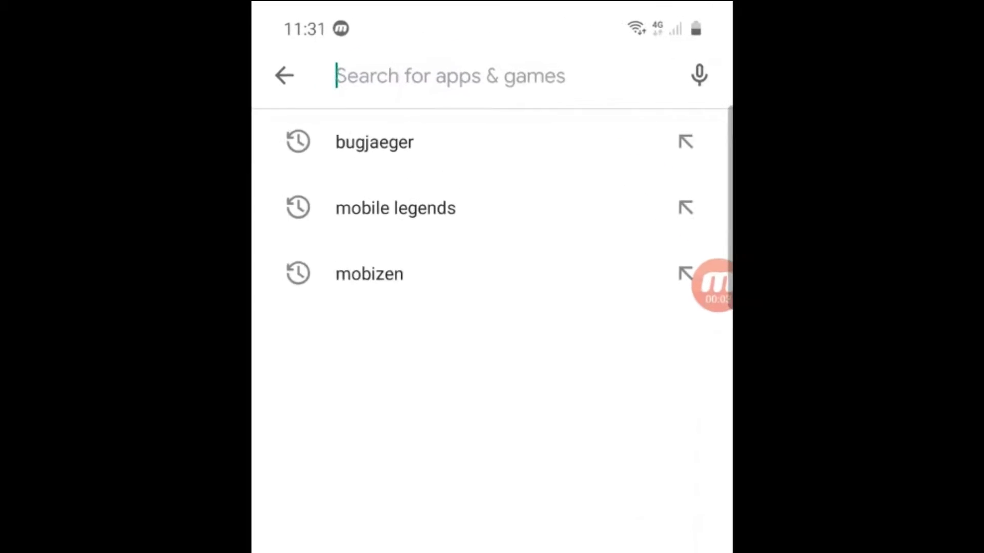
- Install Bugjaeger Mobile ADB from the Play Store, launch it, and agree to its EULA
left_click(375, 142)
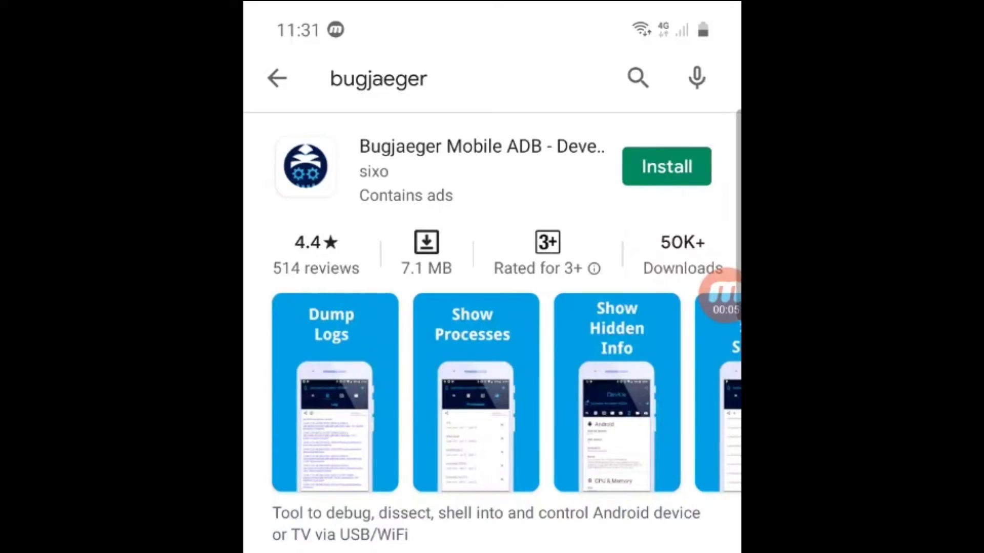
left_click(666, 166)
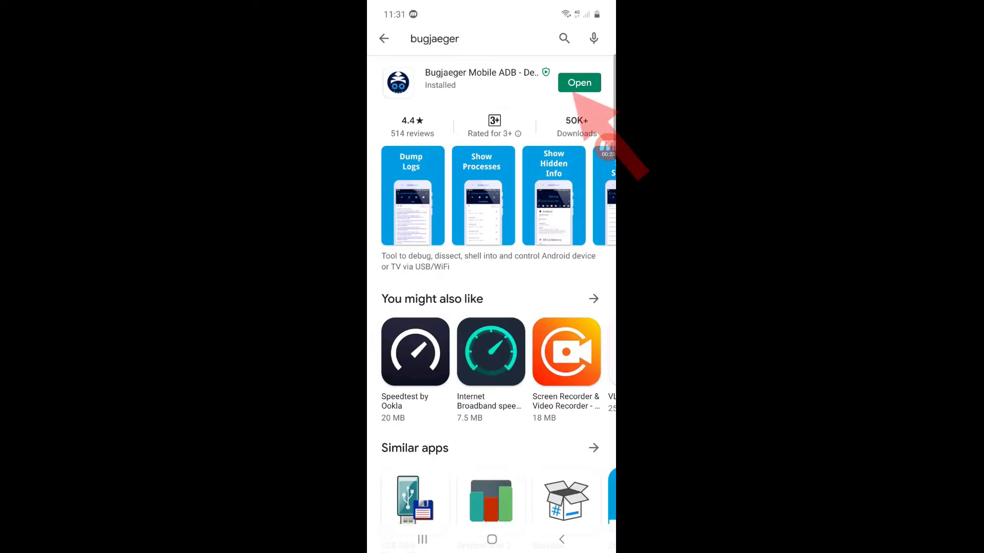
left_click(579, 83)
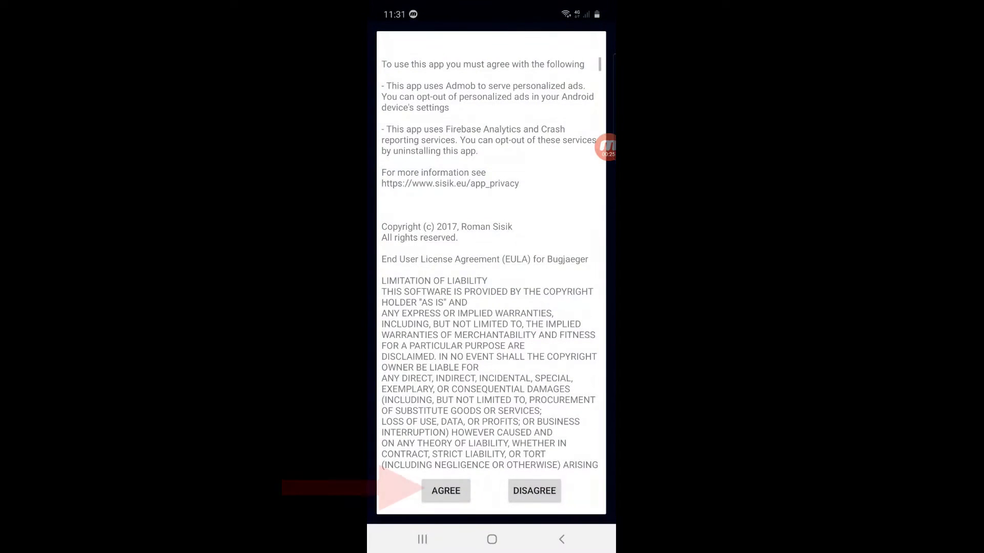
left_click(445, 491)
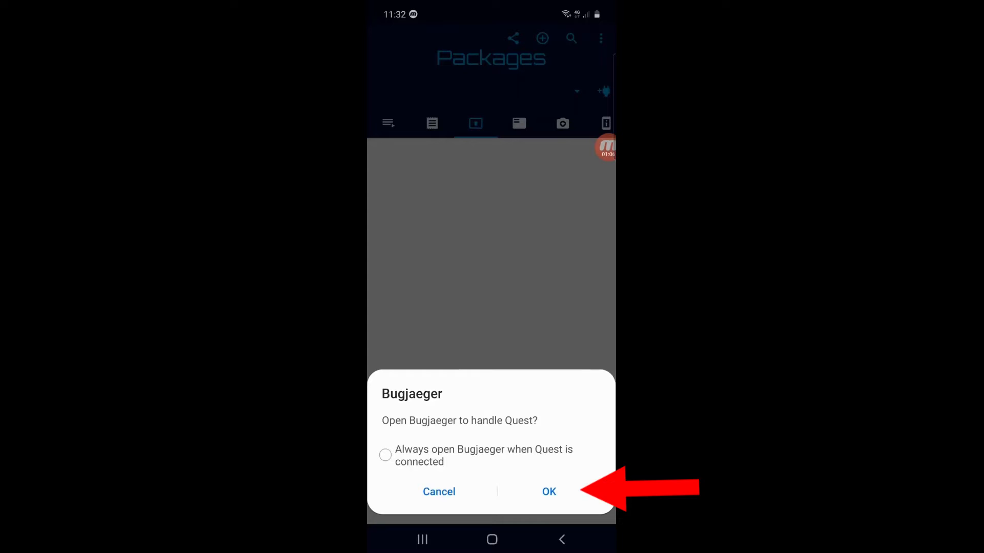
- Always allow USB debugging, use Bugjaeger just once, and select the Quest as target device
left_click(549, 492)
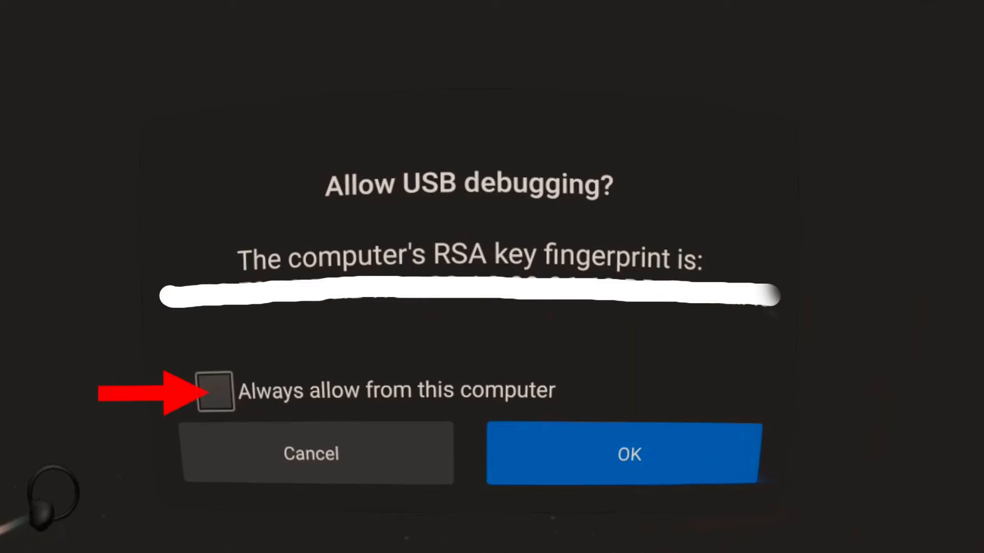
left_click(629, 465)
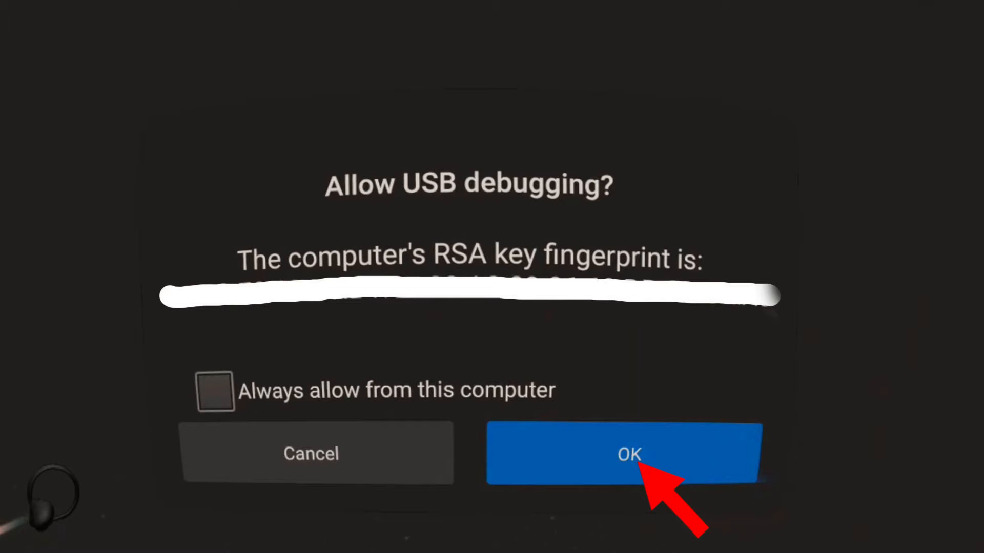
left_click(629, 455)
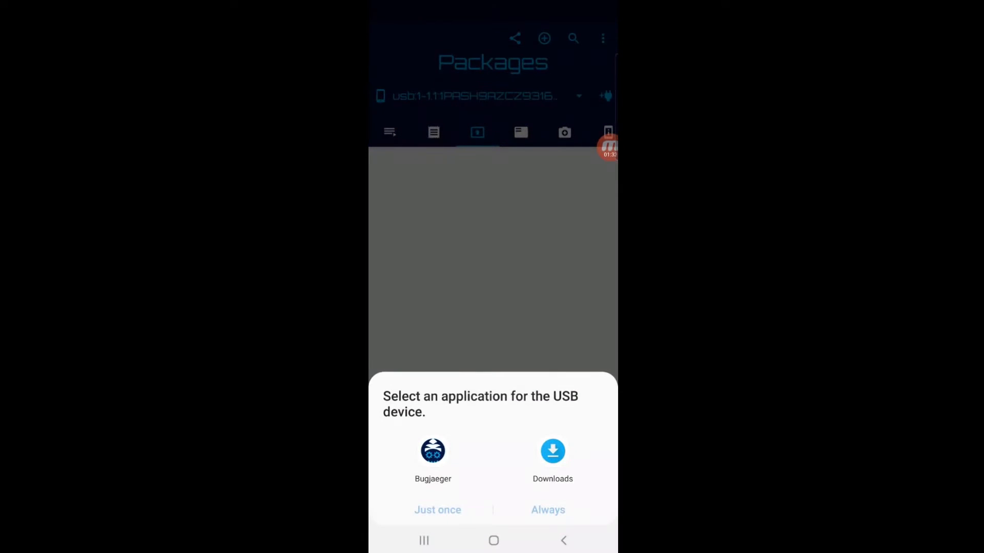
left_click(433, 456)
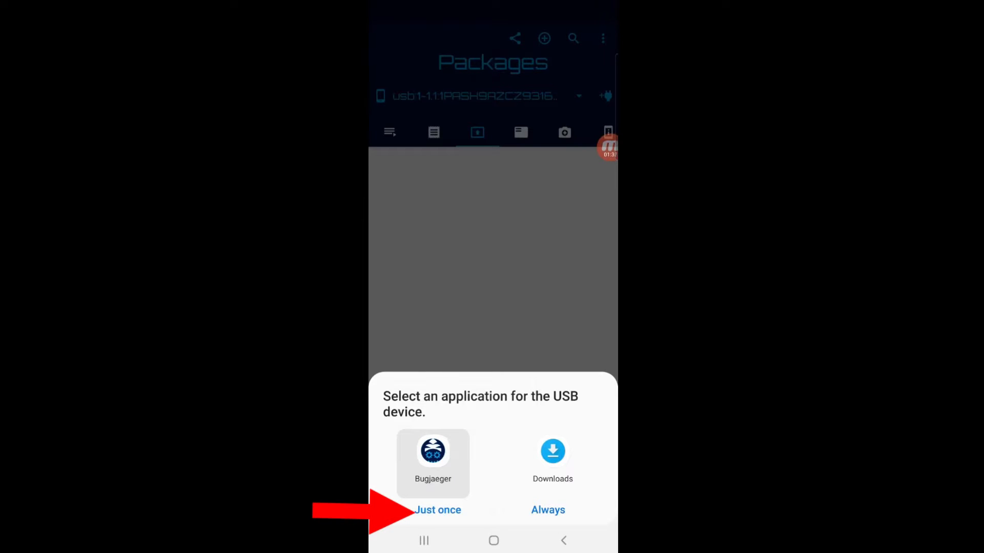
left_click(437, 509)
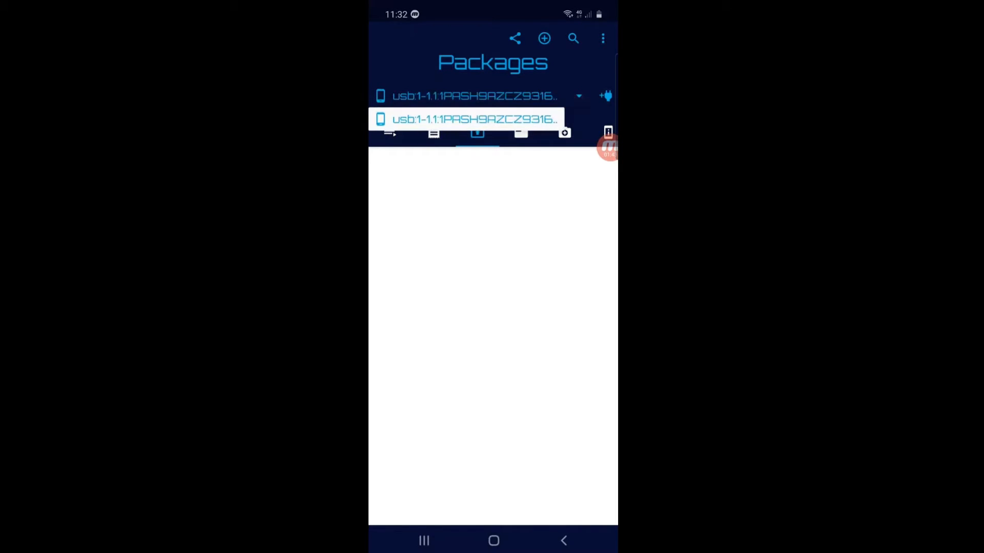
left_click(473, 120)
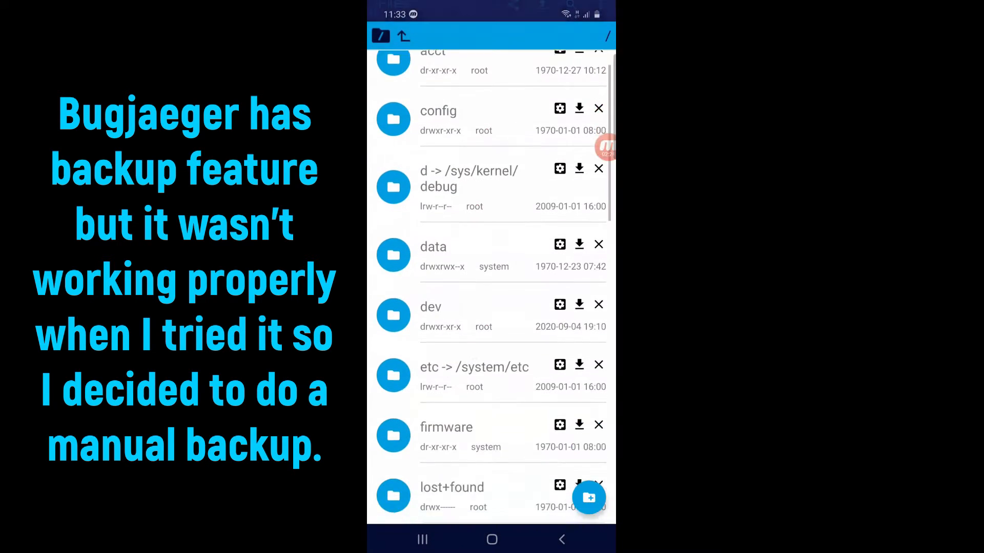
- Browse the headset's sdcard > Android > com.beatgames.beatsaber folder
scroll("down", 3)
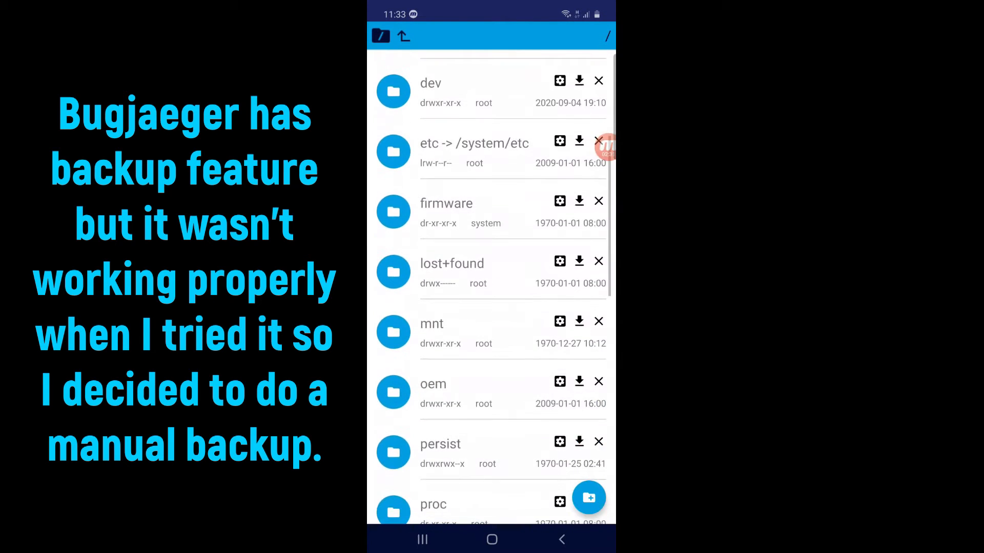
scroll("down", 3)
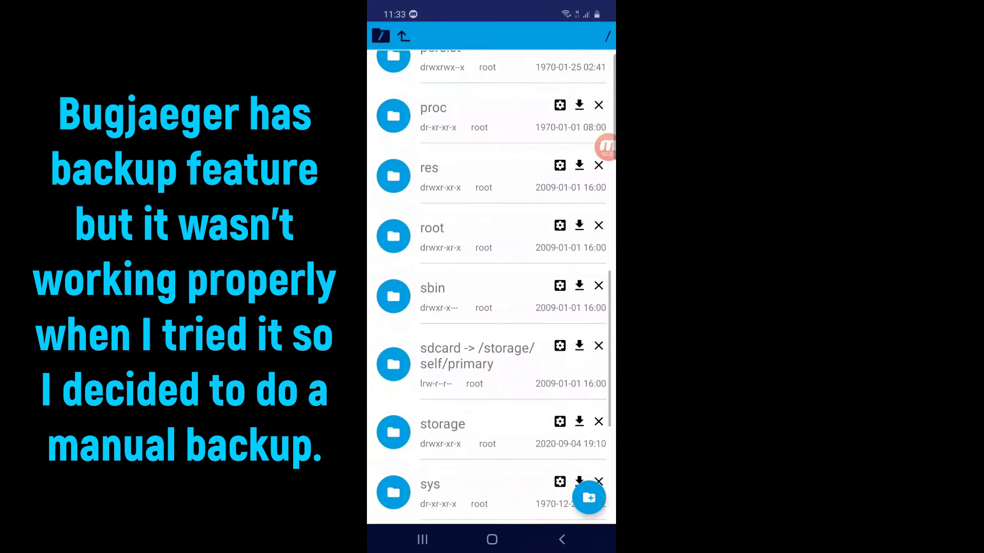
left_click(477, 356)
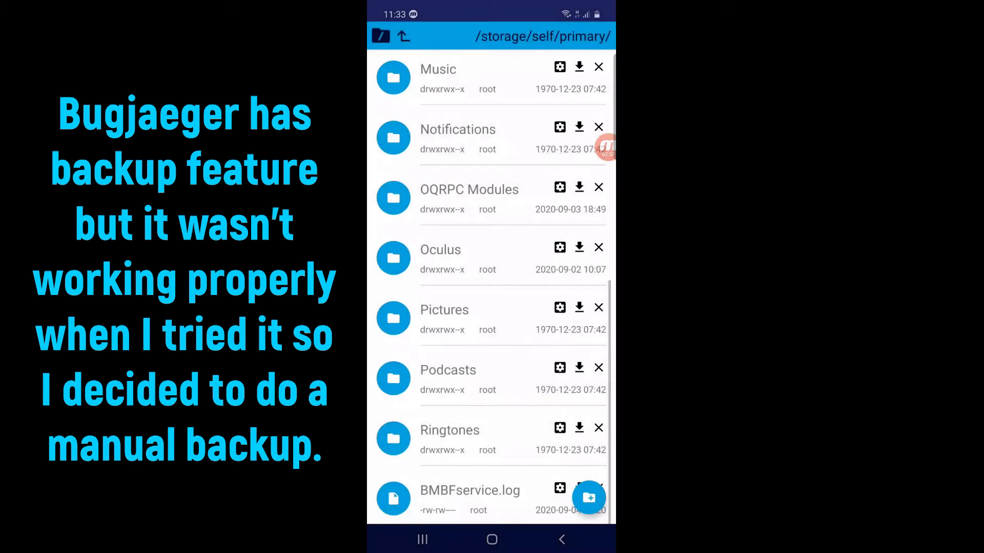
scroll("down", 3)
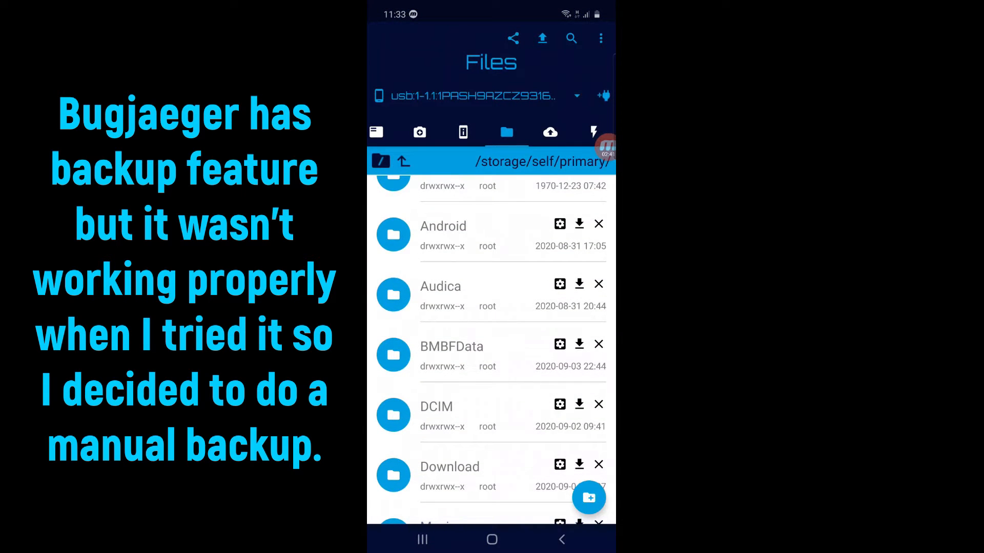
left_click(443, 235)
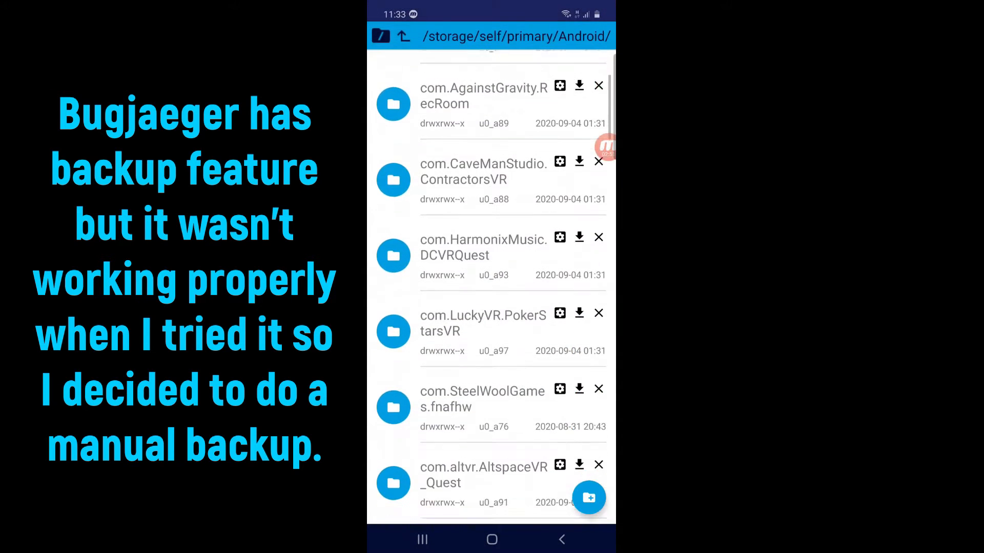
scroll("down", 3)
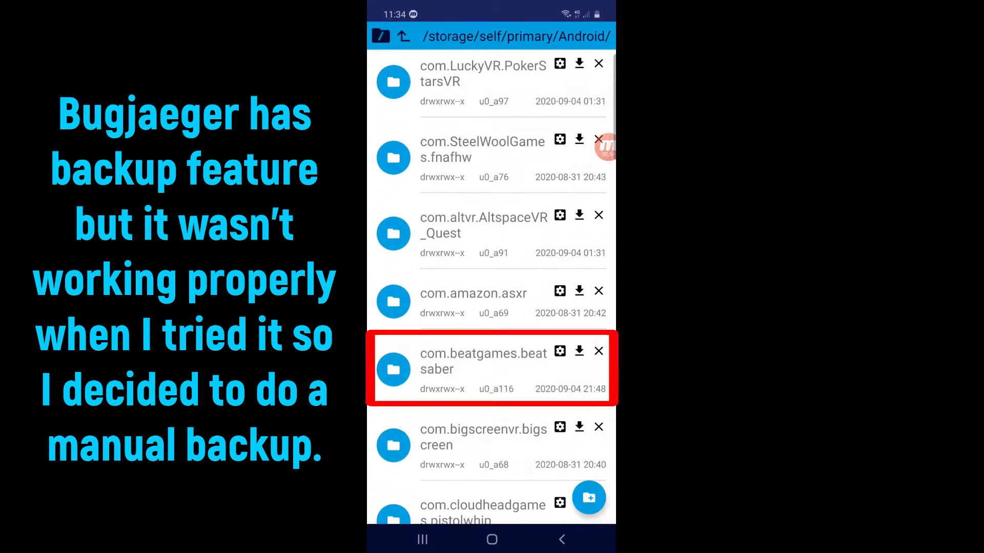
left_click(483, 361)
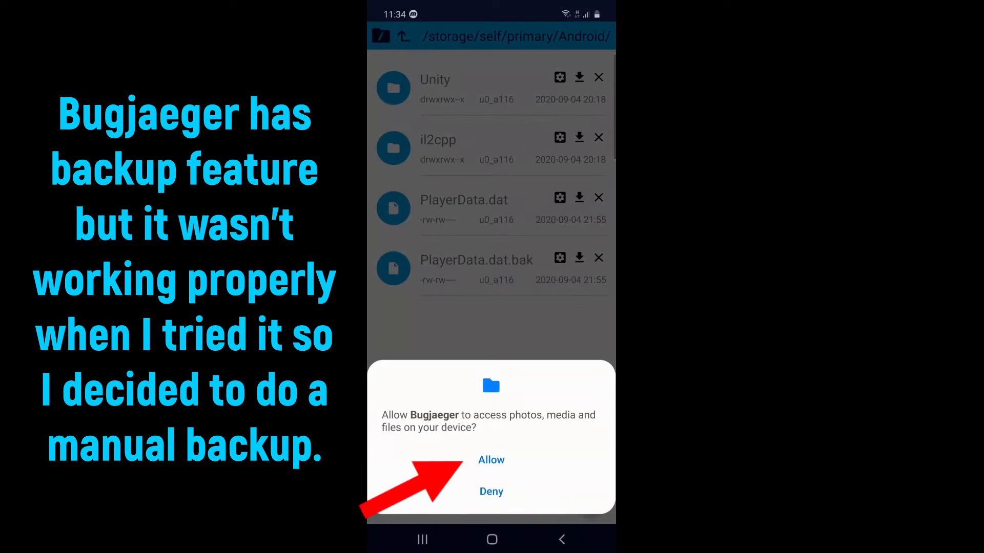
- Allow file access and download PlayerData.dat.bak into the phone's Download folder
left_click(491, 460)
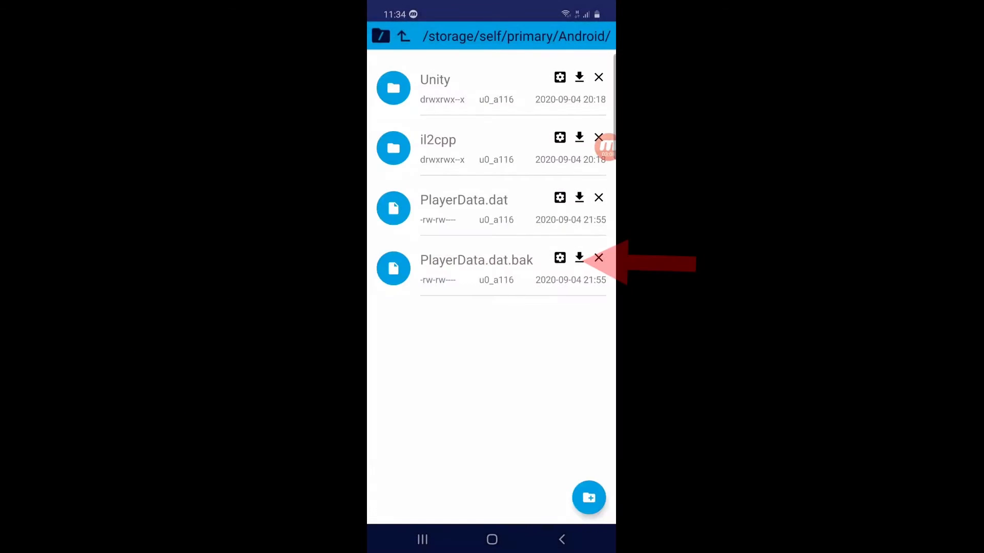
left_click(579, 257)
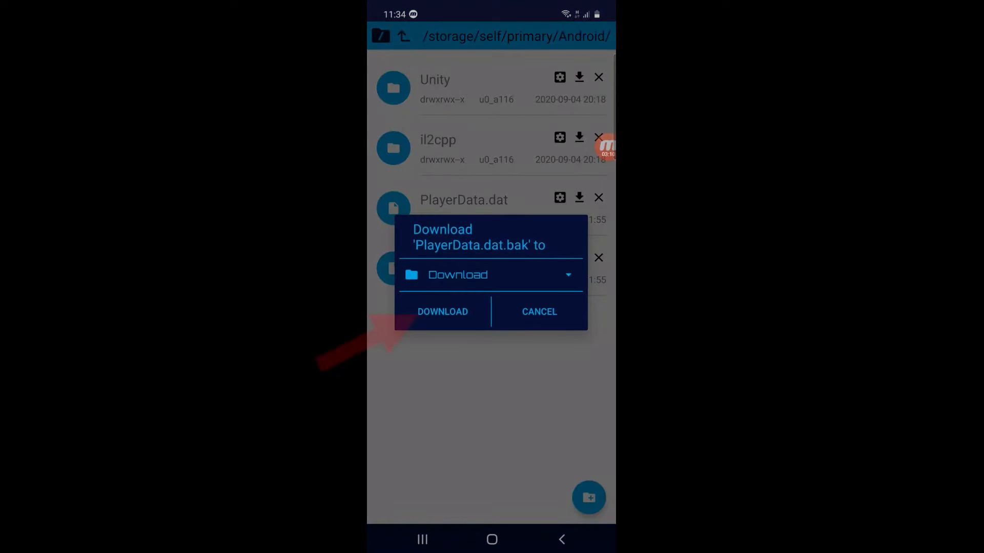
left_click(442, 311)
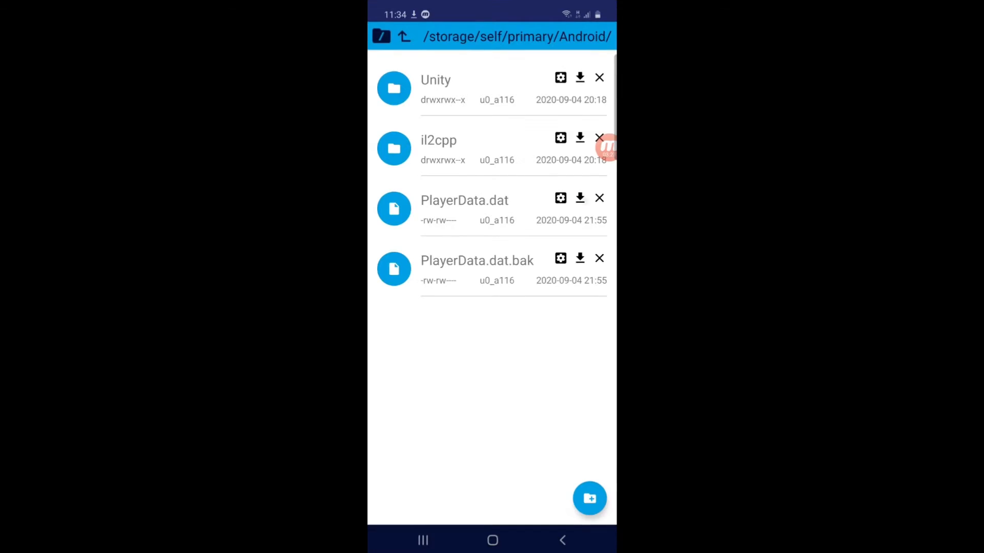
scroll("down", 3)
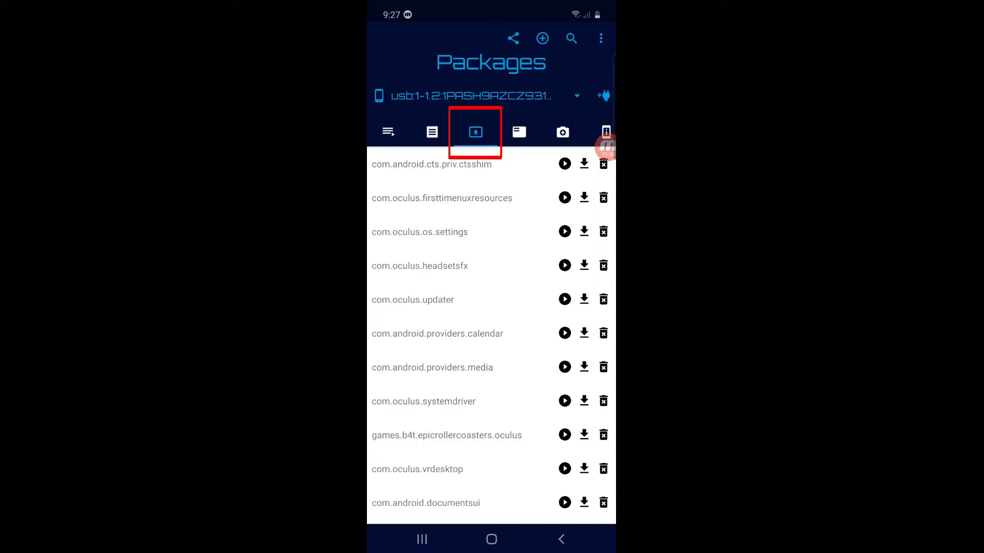
- Choose Select APK file, allow access, and pick com.weloveoculus.BMBF.apk from Recent
left_click(474, 132)
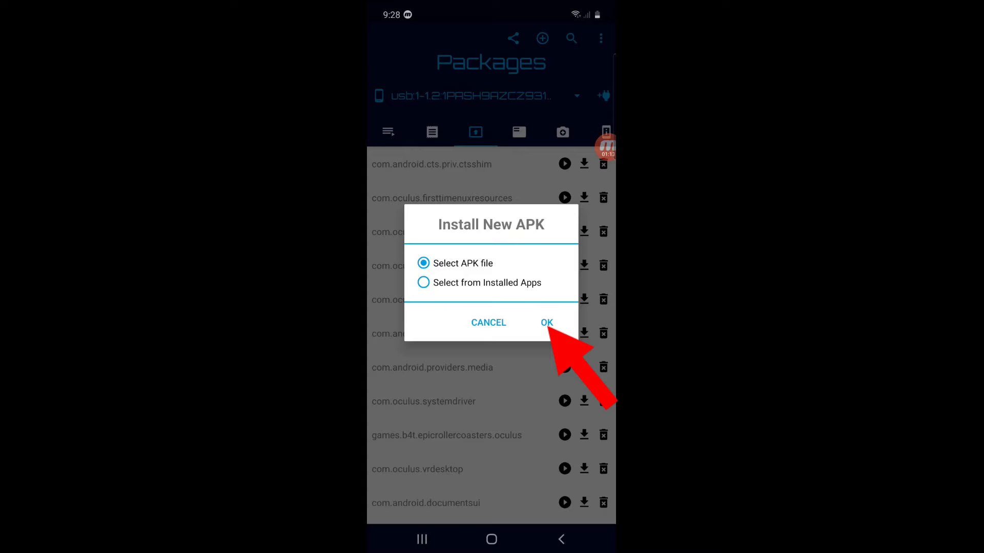
left_click(547, 322)
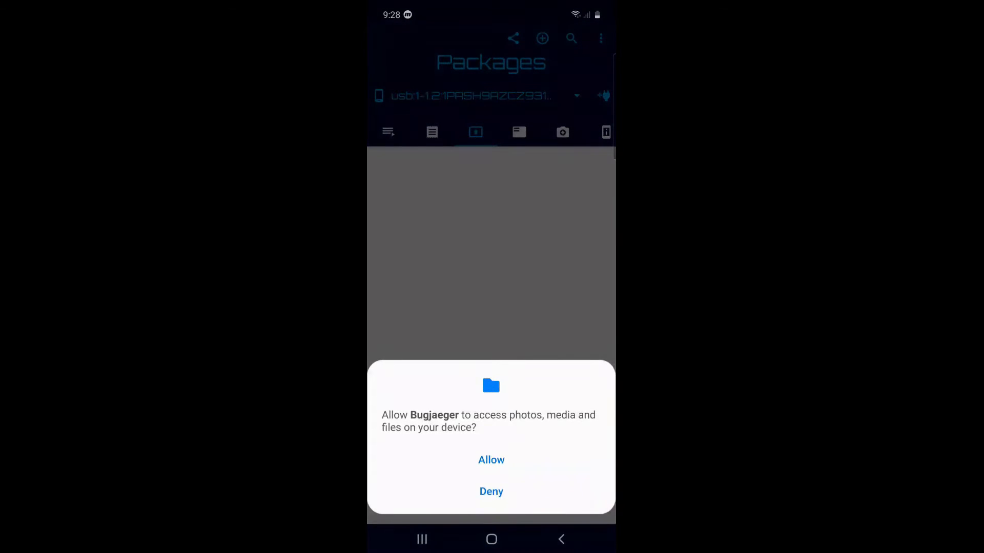
left_click(491, 460)
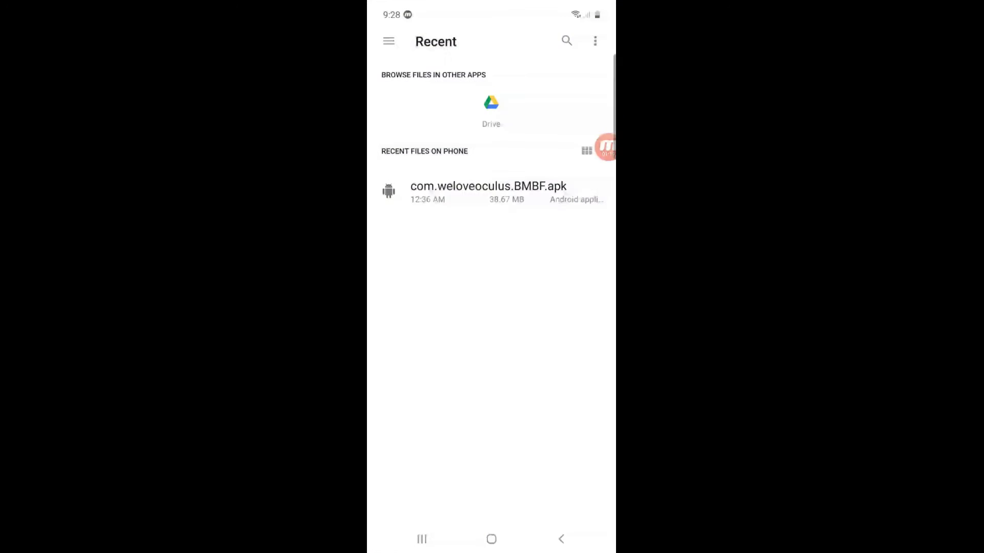
left_click(491, 191)
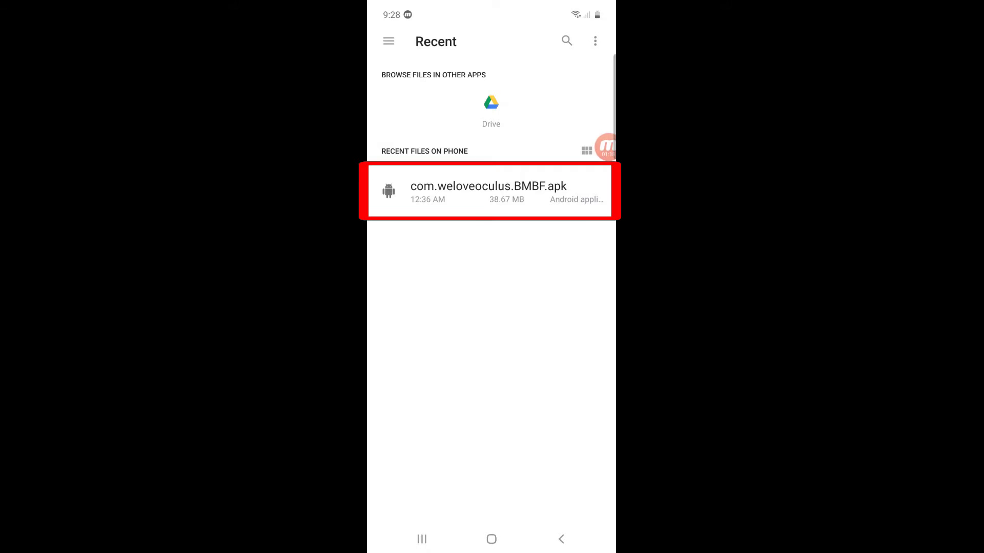
left_click(490, 189)
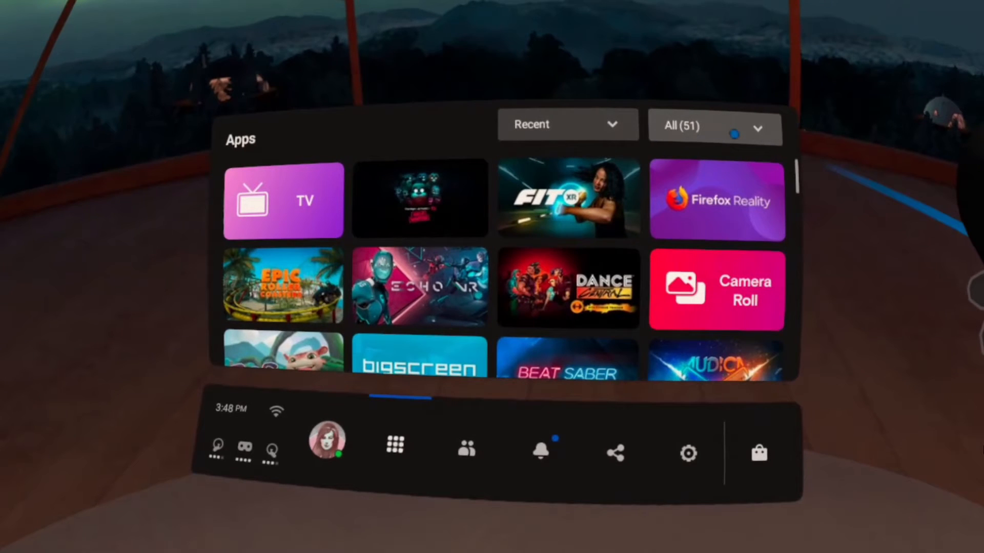
- Filter the Quest app library to Unknown Sources
left_click(734, 128)
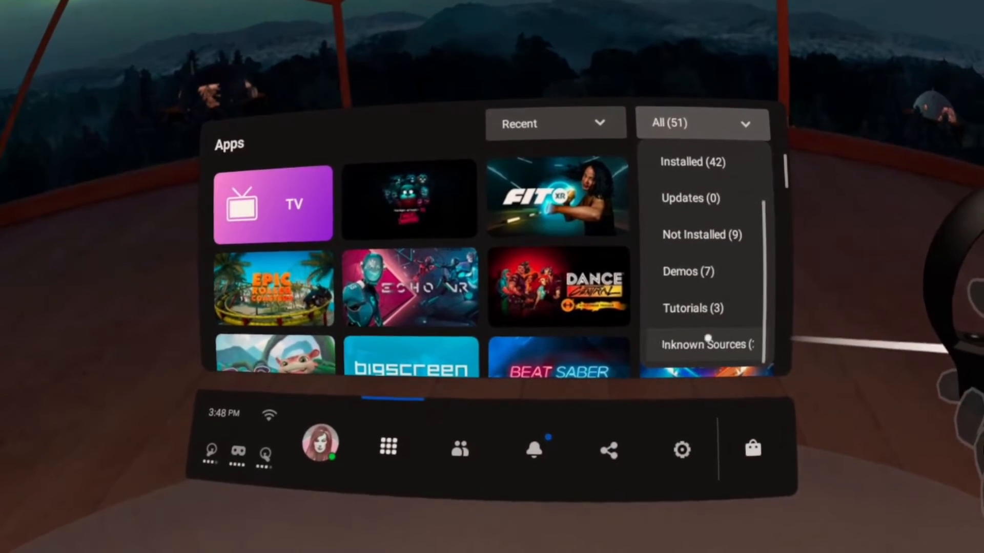
left_click(704, 344)
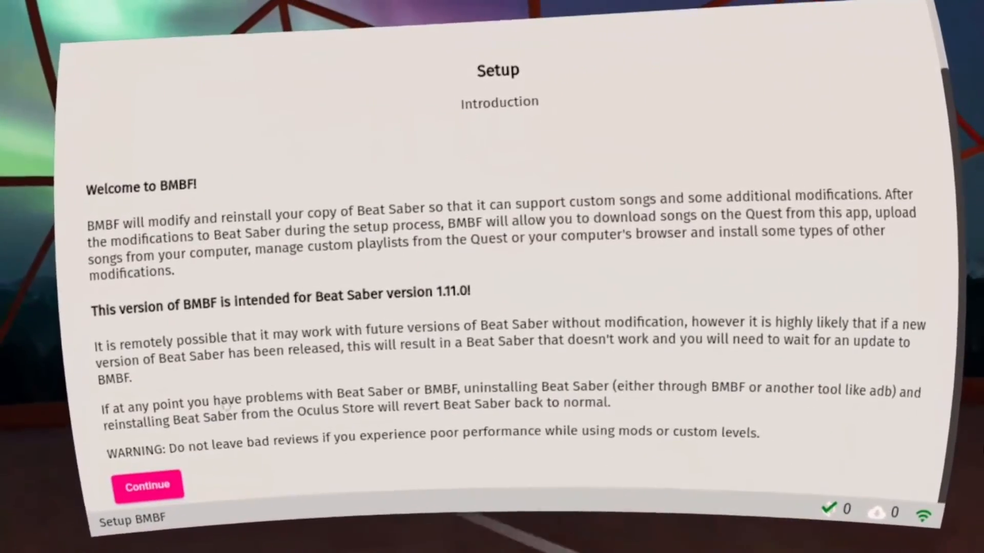
- Continue past the intro, uninstall stock Beat Saber, patch it, and start the modded install
left_click(148, 486)
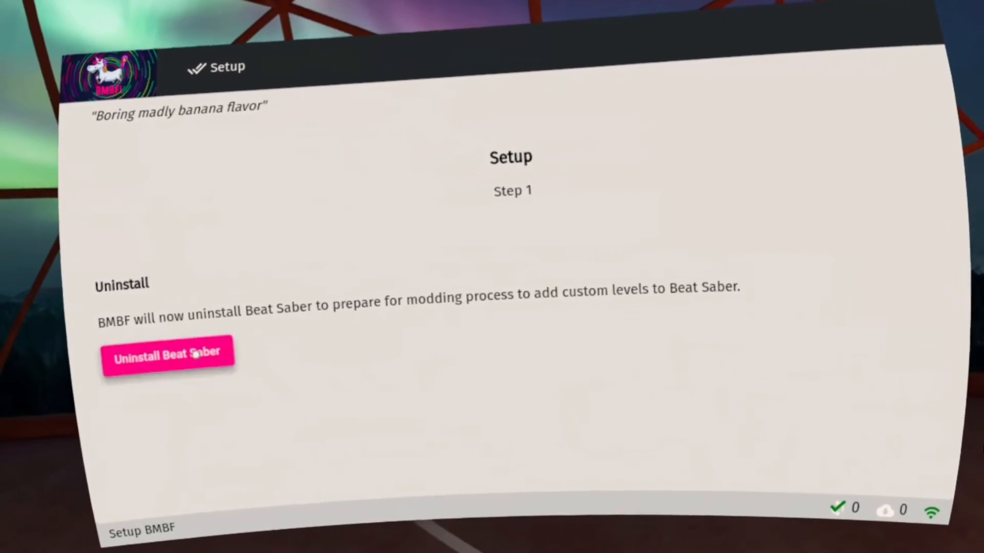
left_click(167, 355)
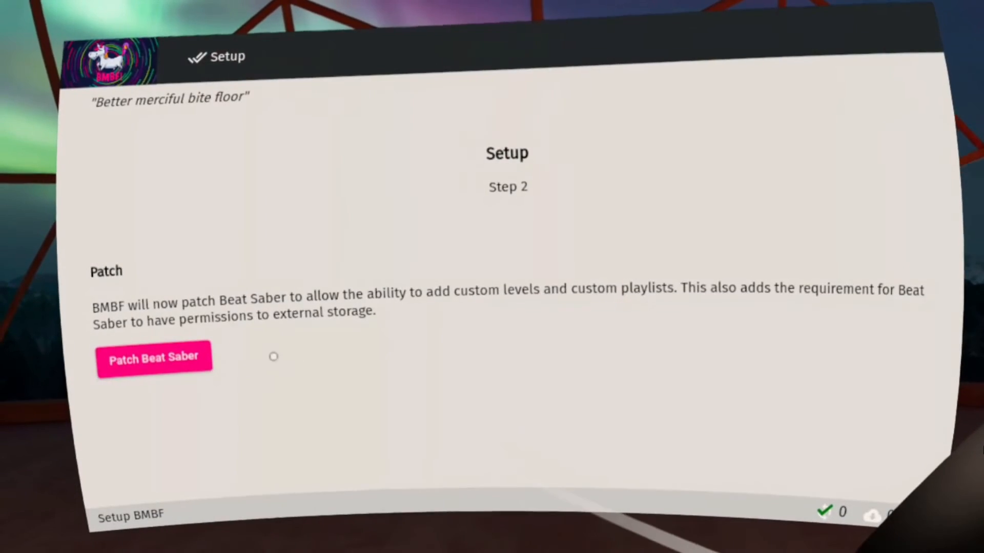
left_click(154, 359)
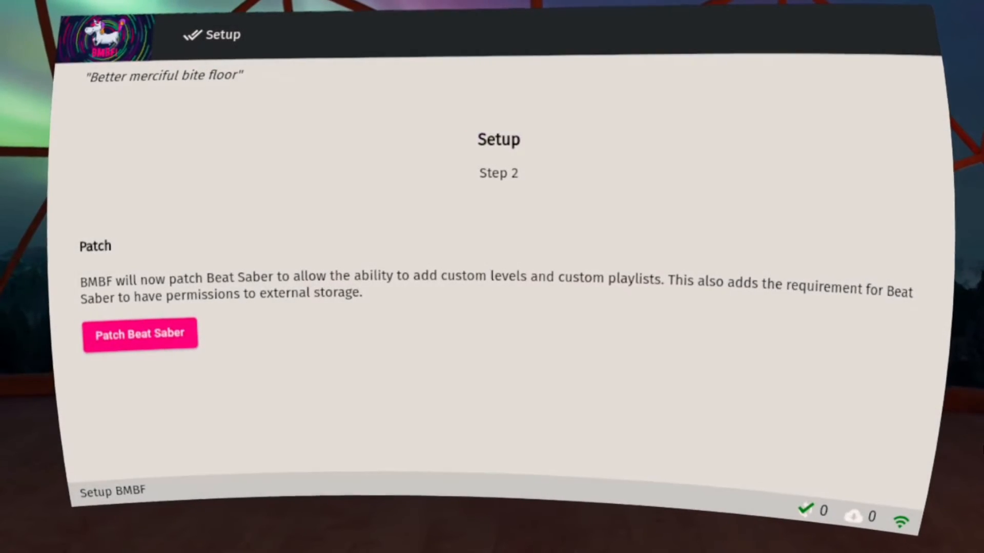
left_click(139, 334)
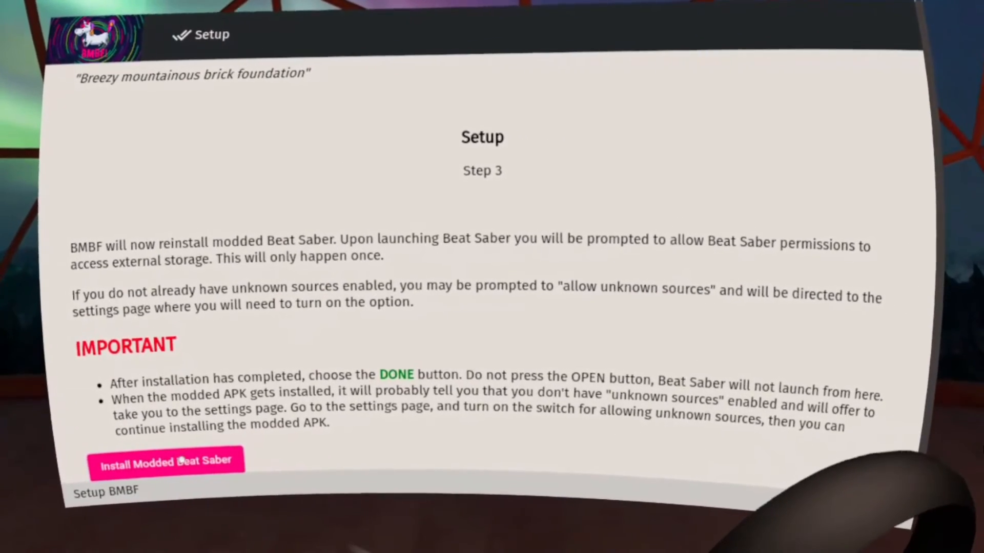
left_click(167, 462)
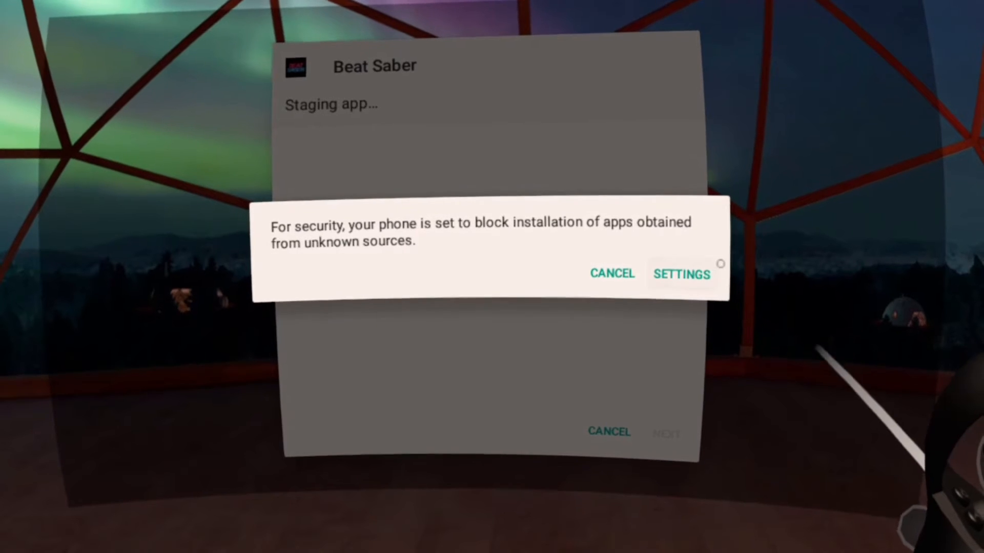
- Enable Unknown sources in Quest Security settings and install the modded Beat Saber
left_click(612, 274)
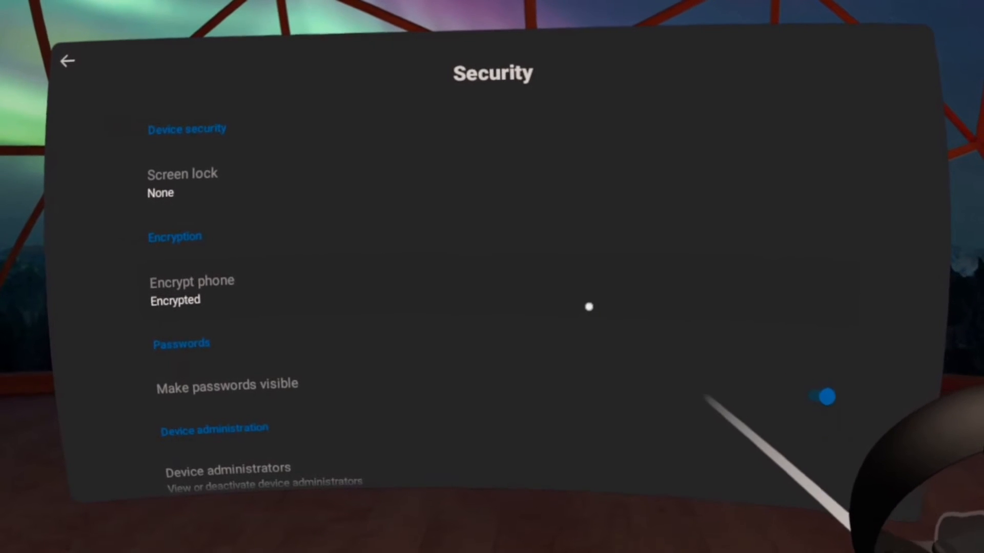
scroll("down", 3)
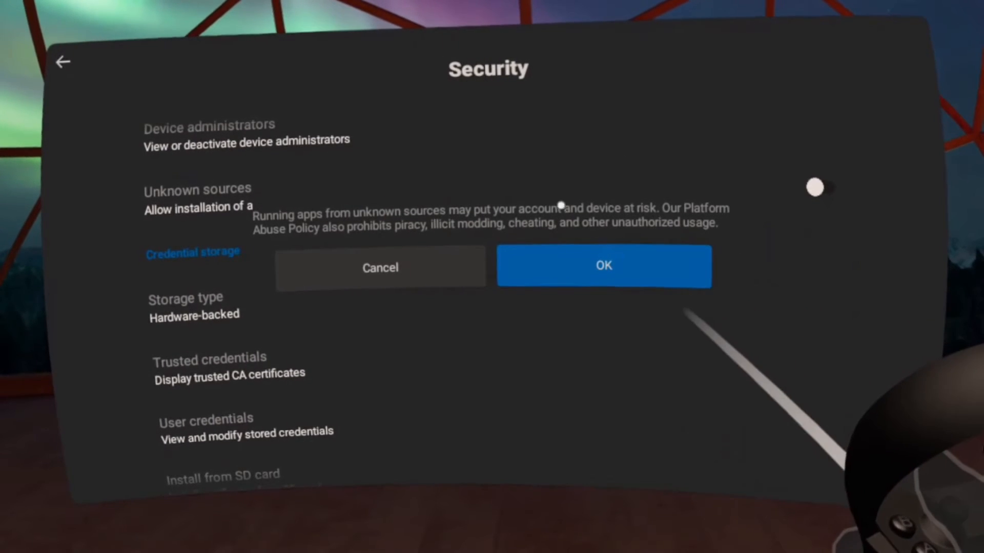
left_click(603, 266)
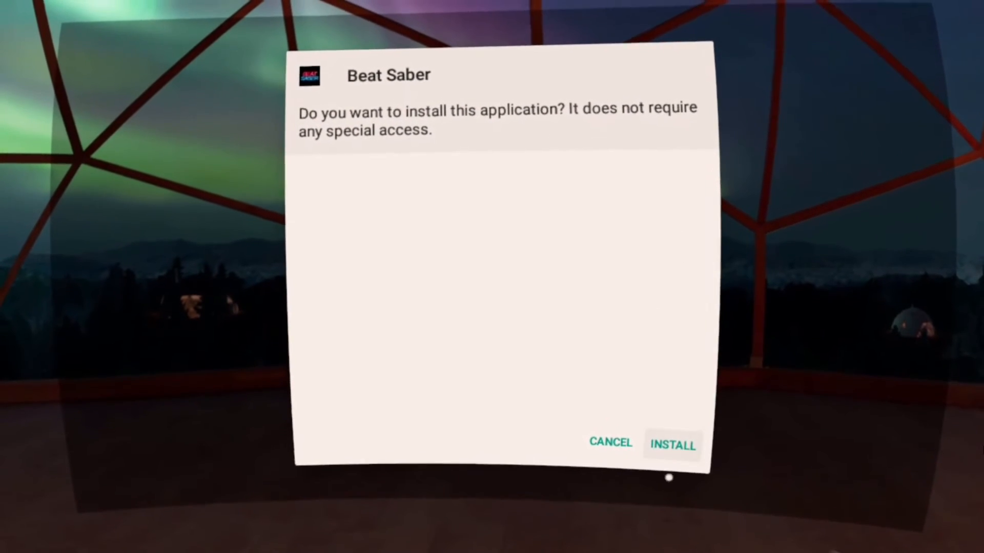
left_click(672, 444)
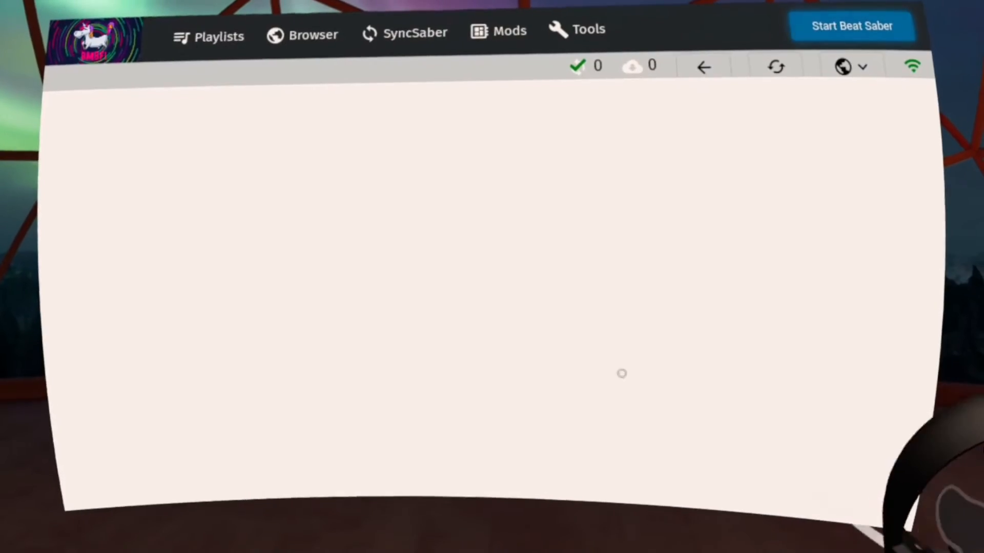
- Open the BeastSaber song site inside BMBF and scroll through its listings
left_click(311, 34)
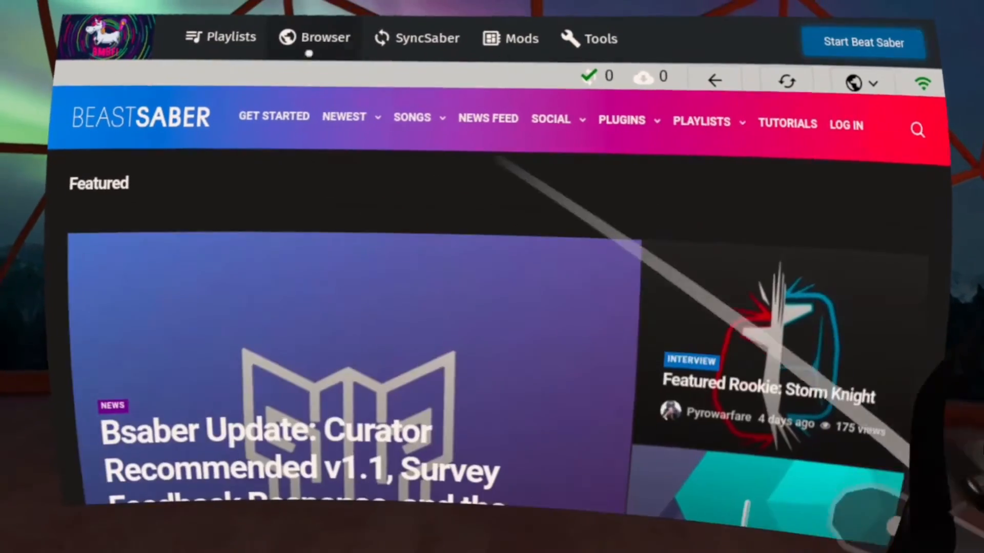
scroll("down", 3)
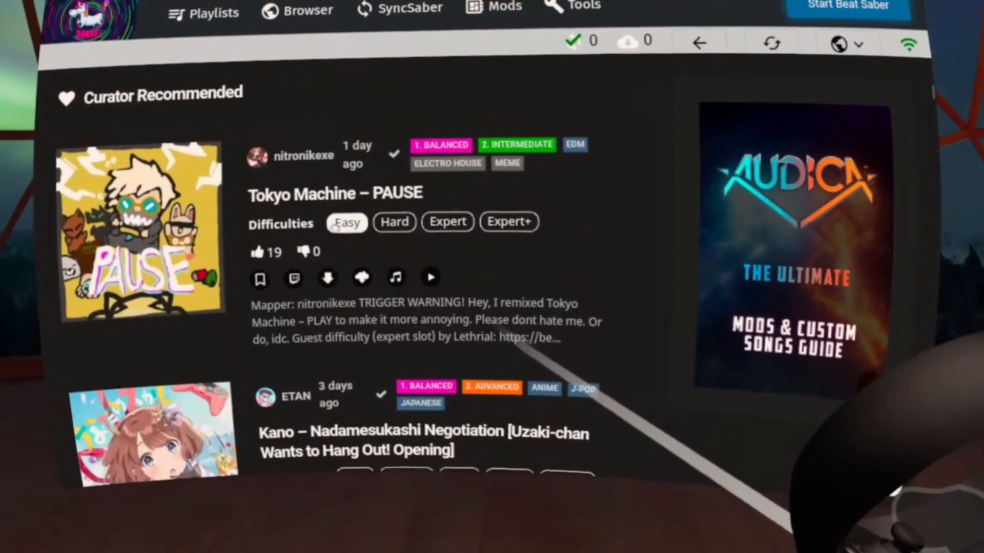
scroll("down", 3)
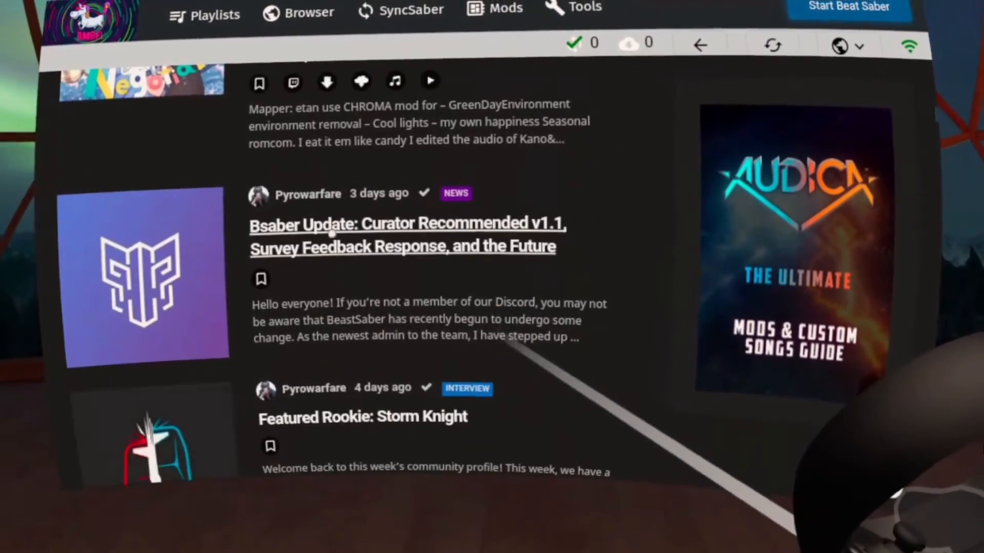
scroll("down", 3)
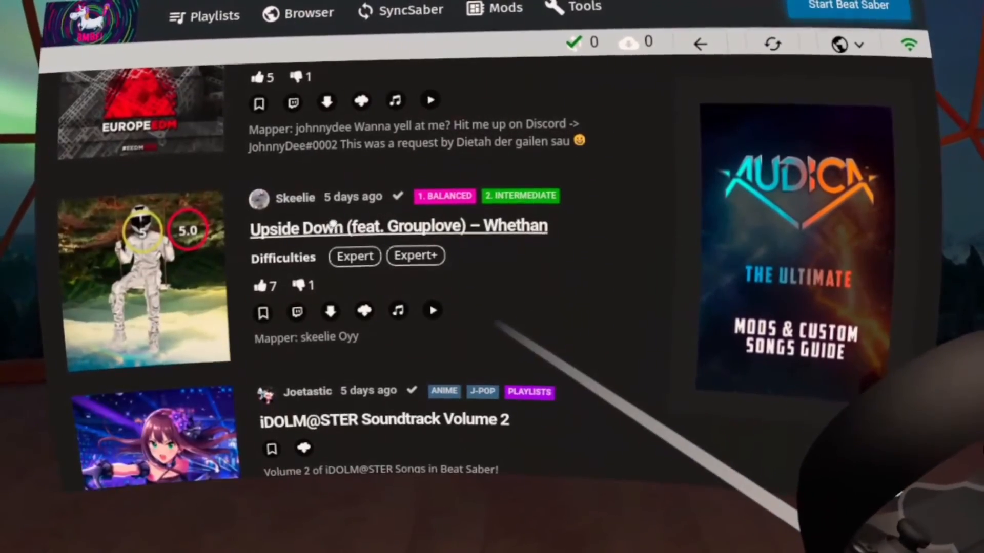
mouse_move(331, 312)
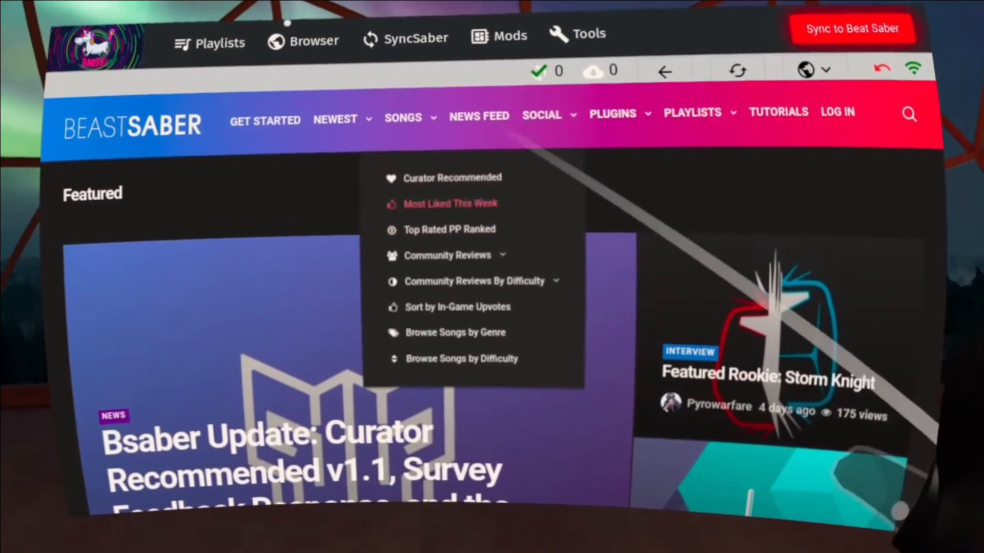
- Search Most Liked This Week for 'dark horse' and download Katy Perry's Dark Horse
left_click(450, 203)
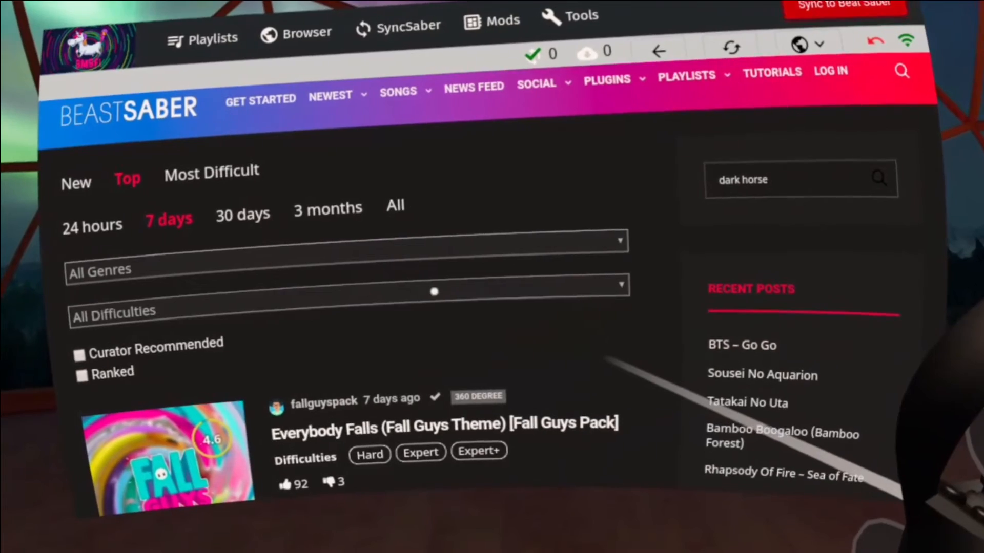
left_click(879, 178)
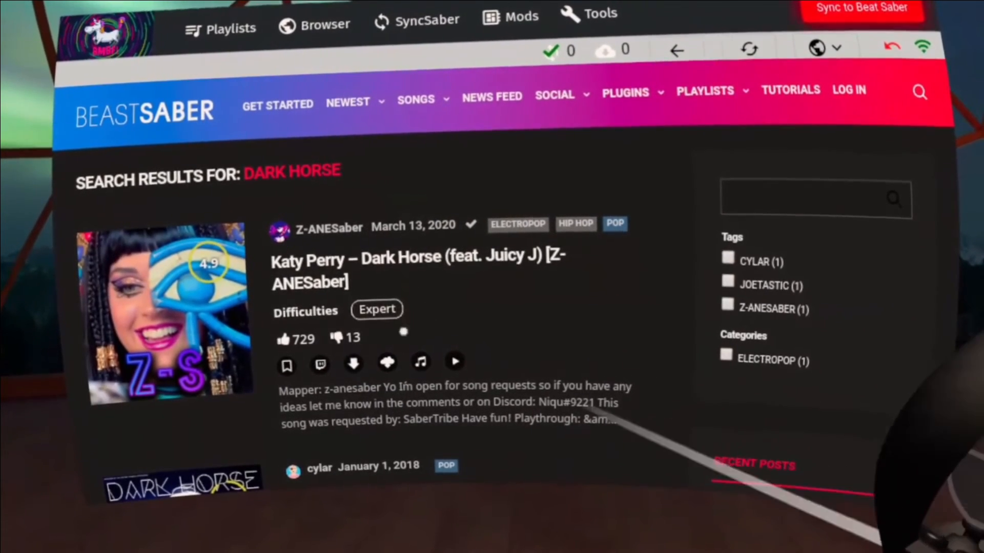
mouse_move(353, 364)
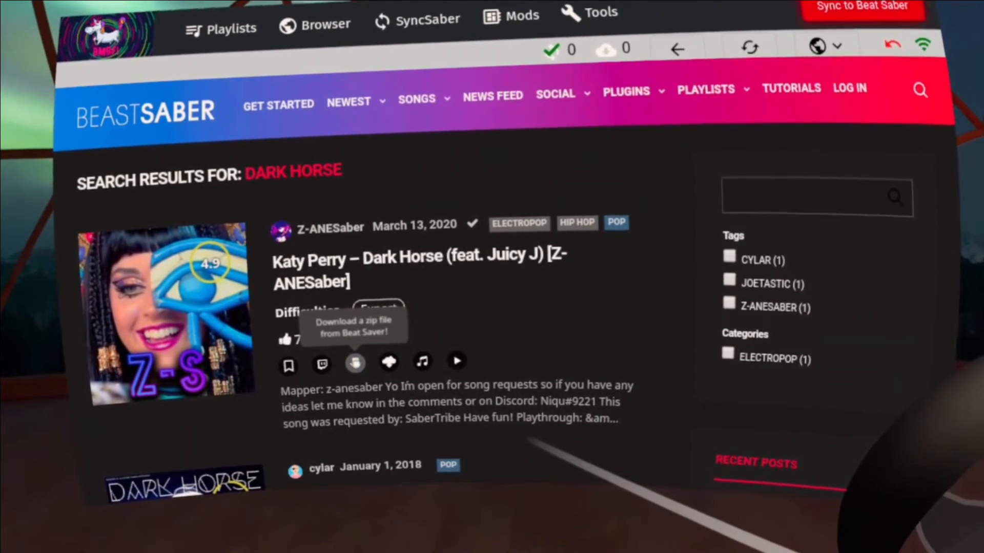
left_click(355, 363)
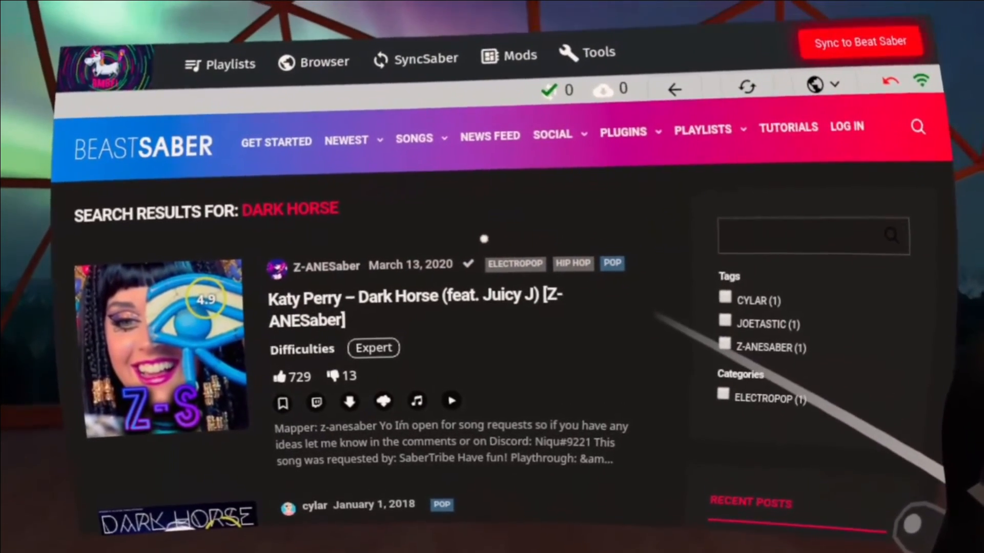
left_click(415, 149)
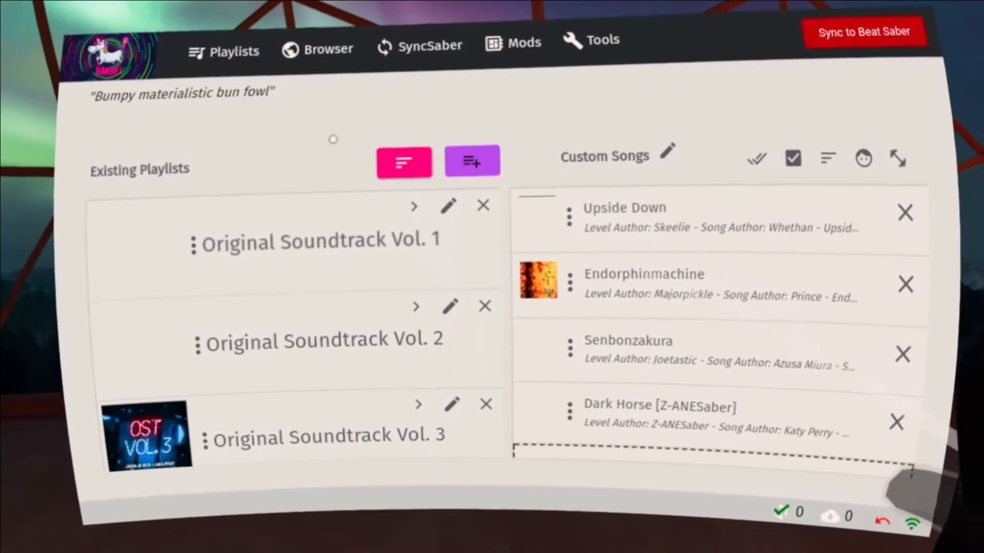
- Review the Custom Songs playlist settings, then sync the playlists to Beat Saber
left_click(666, 155)
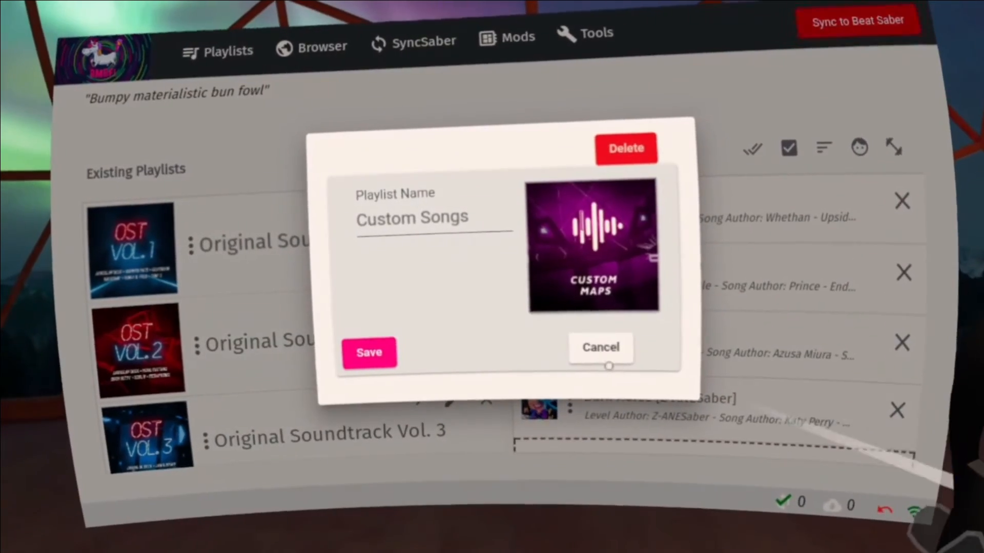
left_click(600, 347)
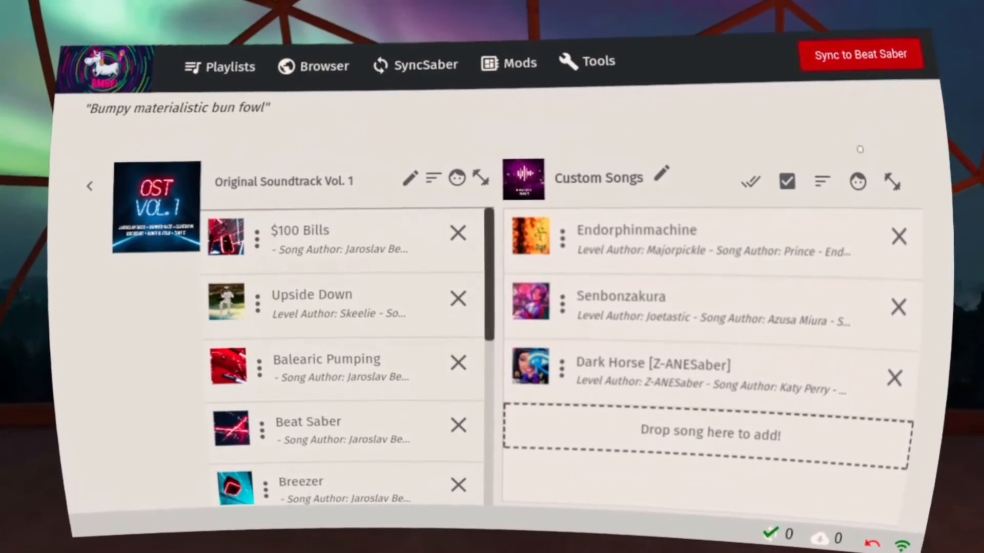
left_click(861, 54)
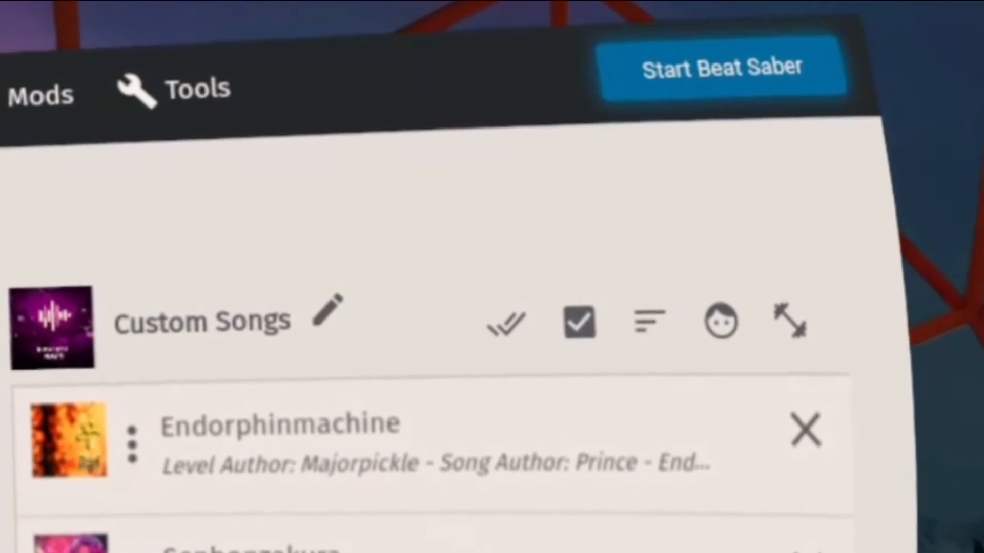
left_click(198, 89)
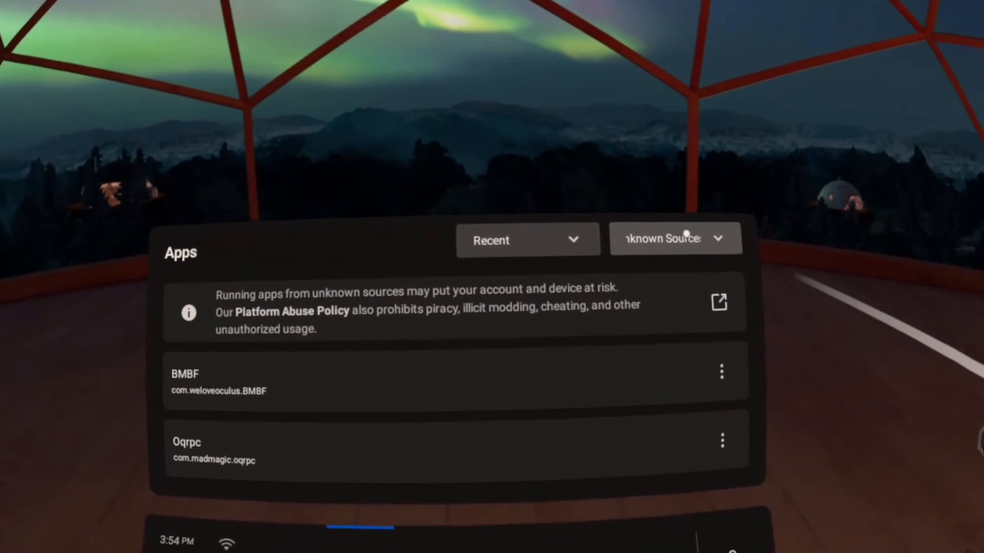
- Show all apps, allow Storage permission for the unofficial Beat Saber, and launch it
left_click(674, 239)
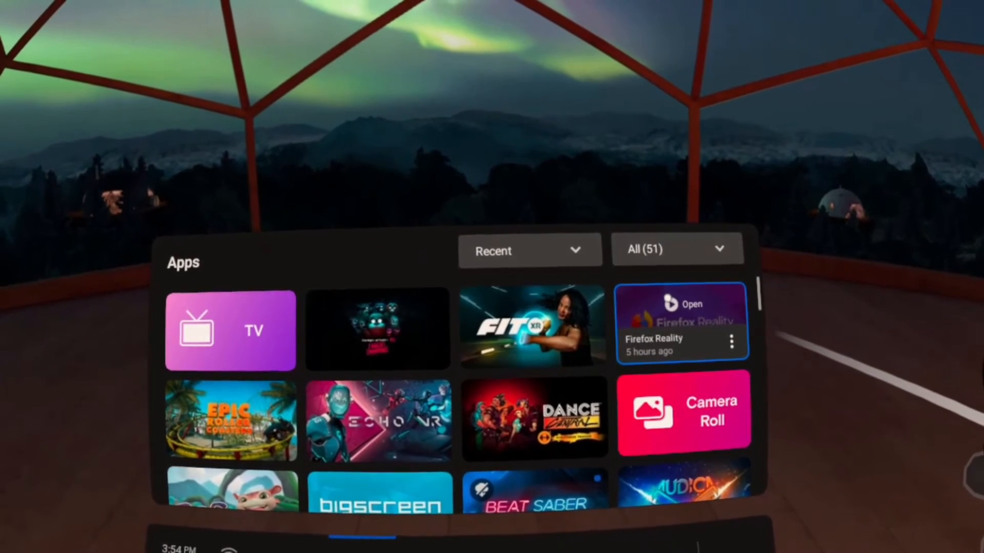
scroll("down", 3)
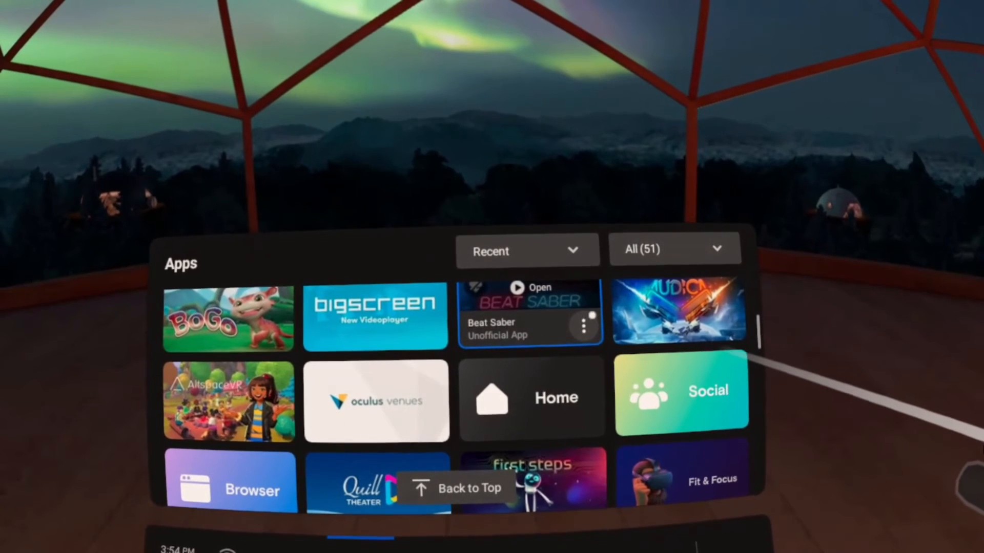
left_click(582, 326)
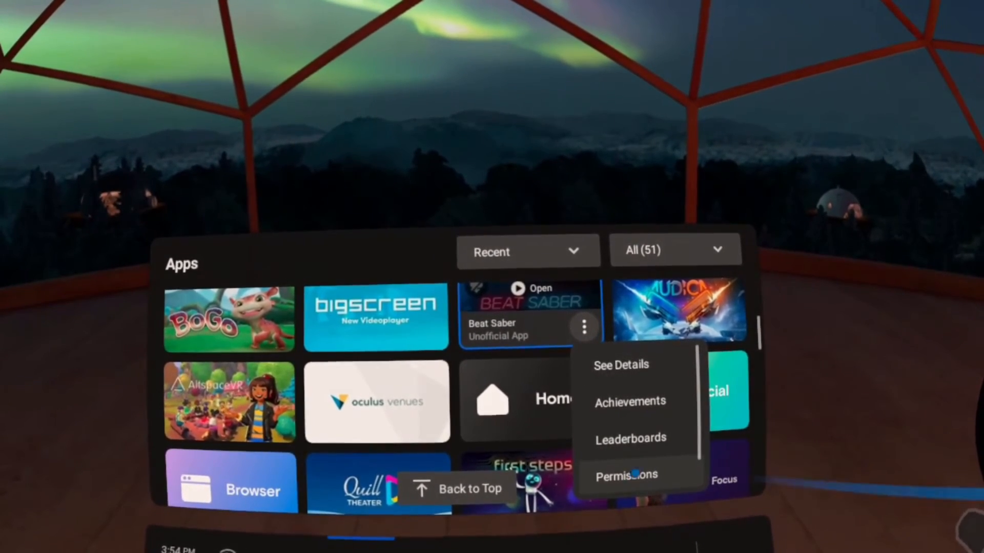
left_click(626, 474)
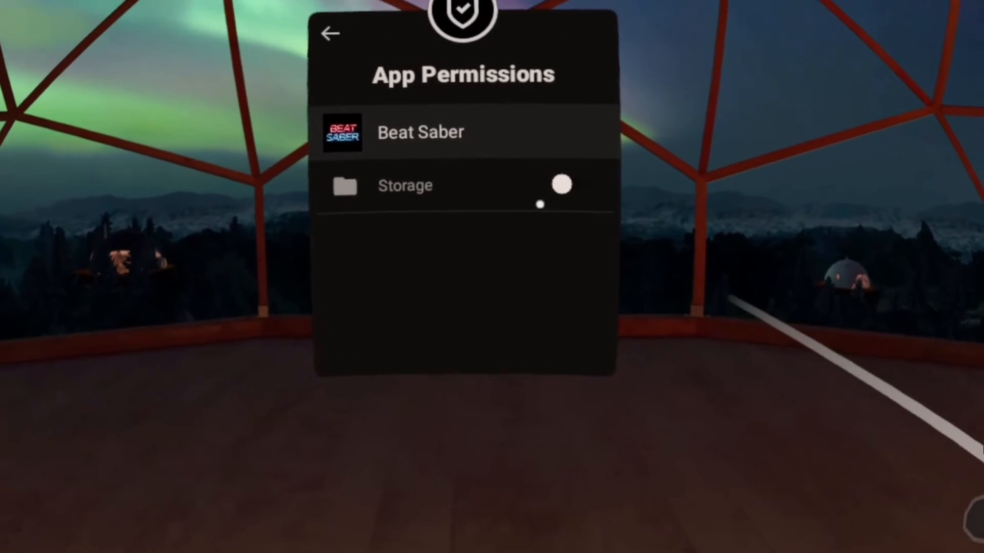
left_click(560, 186)
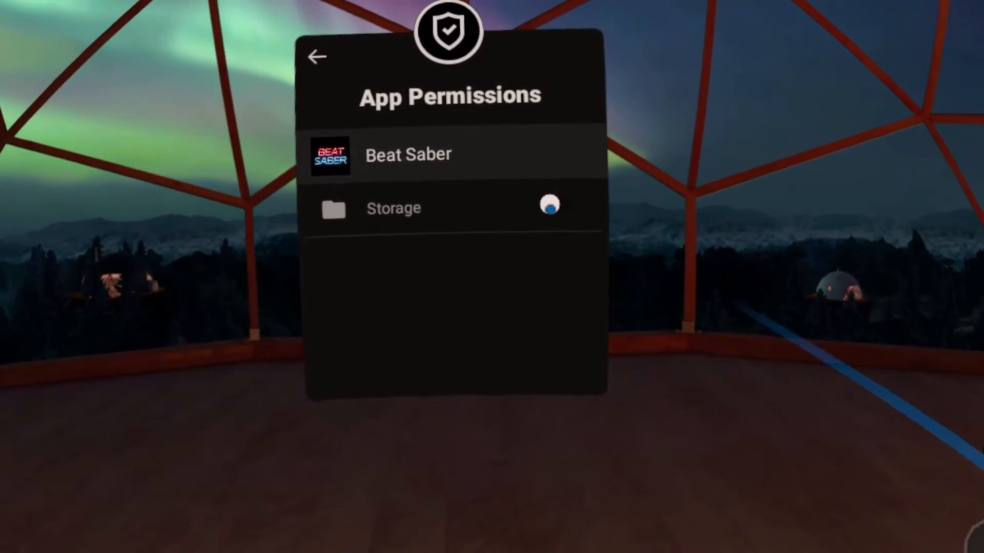
left_click(551, 205)
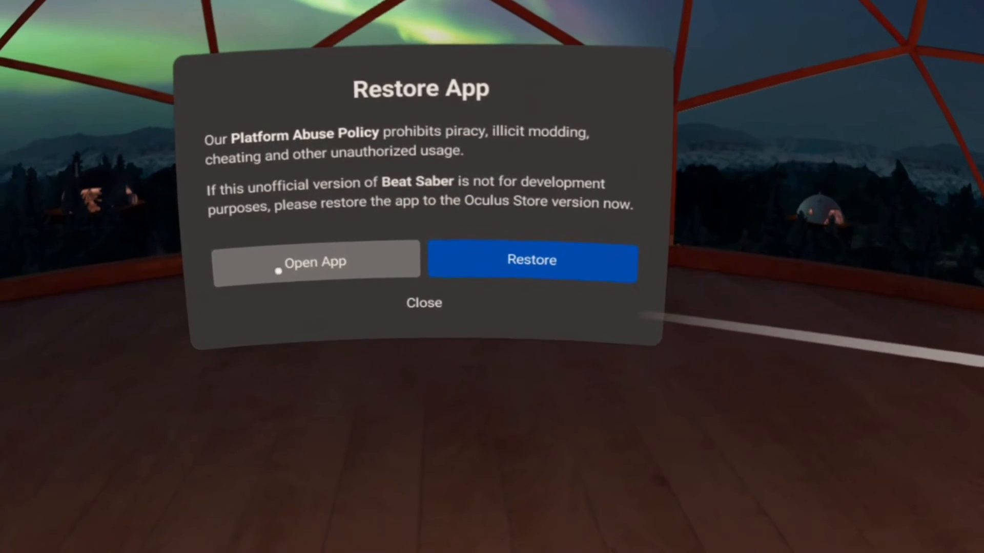
- Open unofficial Beat Saber anyway, accept the health and safety notice, and view song packs
left_click(316, 262)
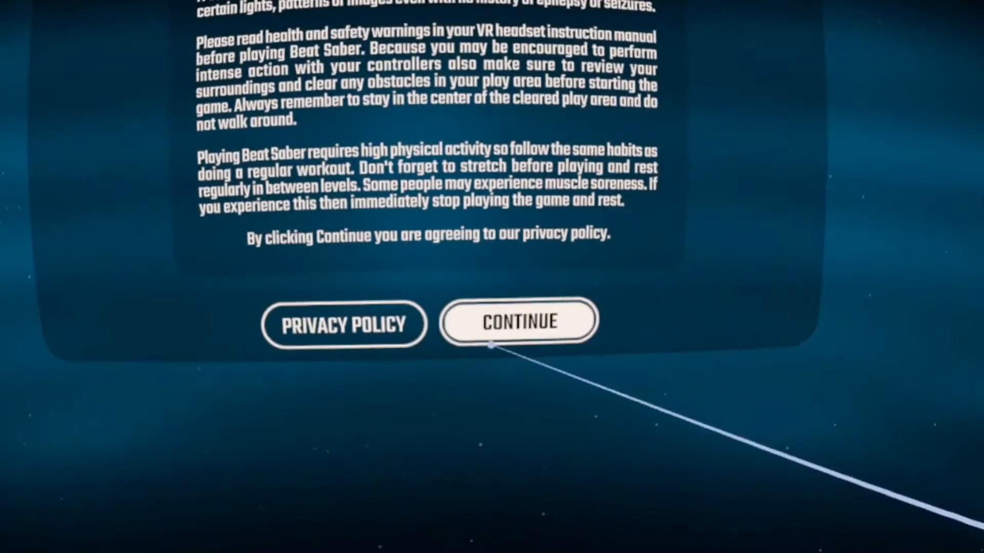
left_click(519, 321)
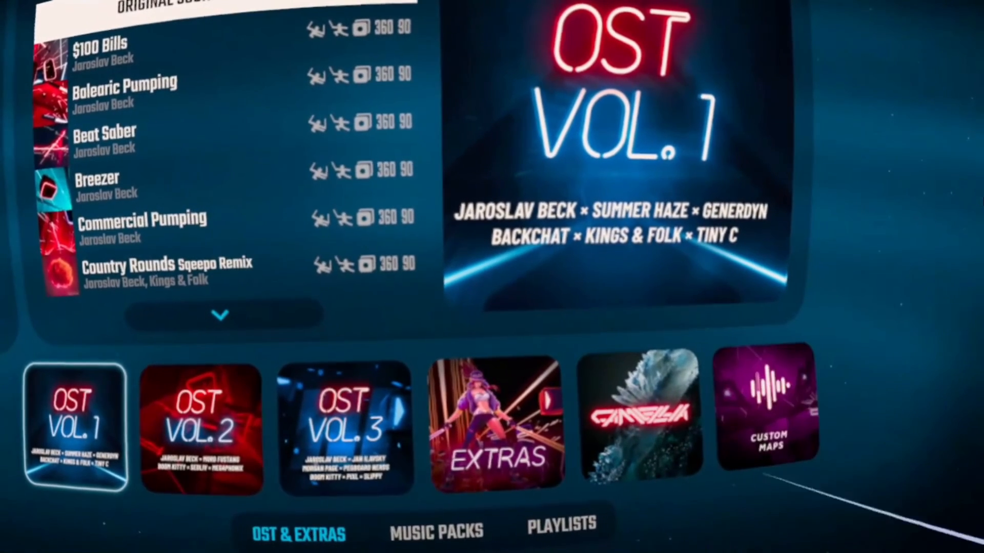
left_click(765, 408)
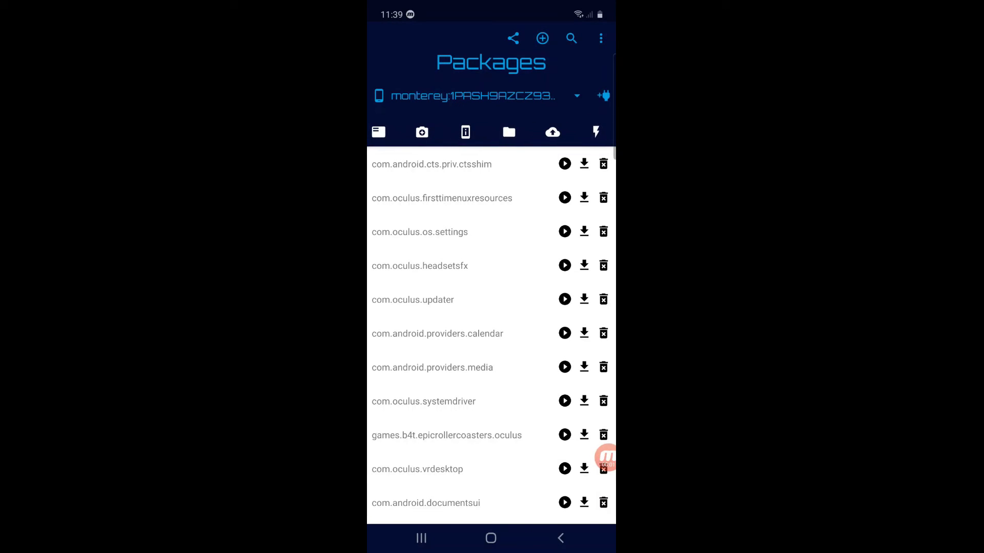
- Upload the PlayerData backup into the headset's com.beatgames.beatsaber data folder
left_click(508, 132)
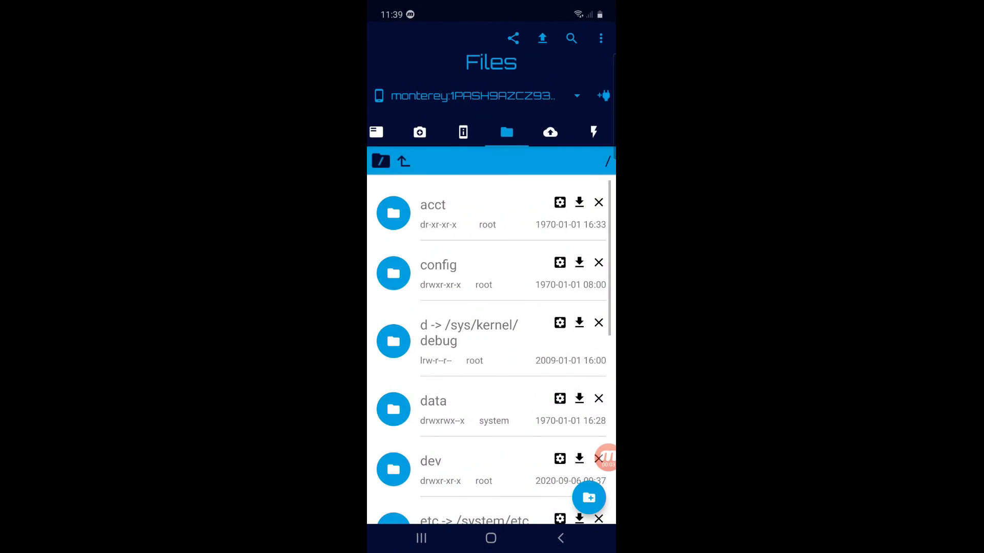
scroll("down", 3)
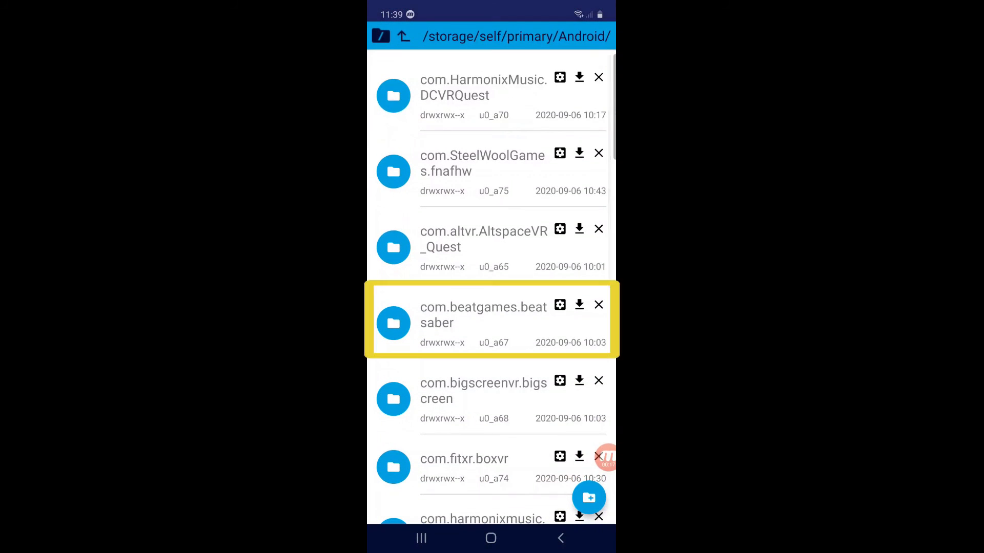
left_click(465, 322)
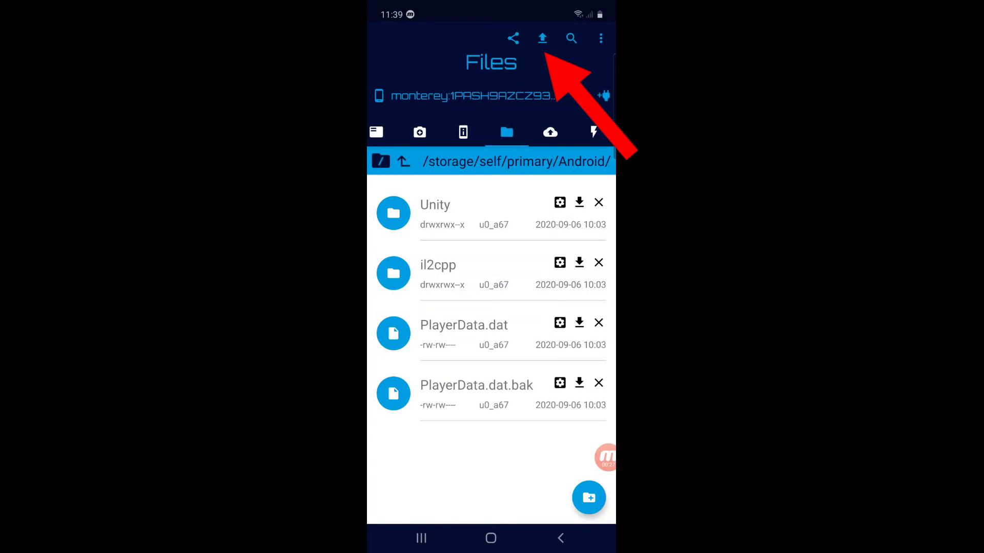
left_click(542, 38)
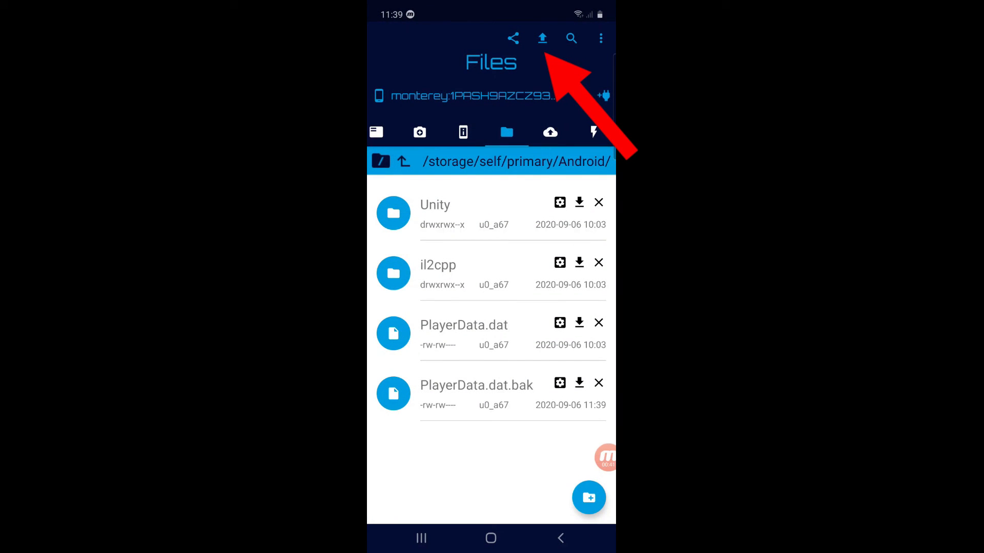
left_click(542, 38)
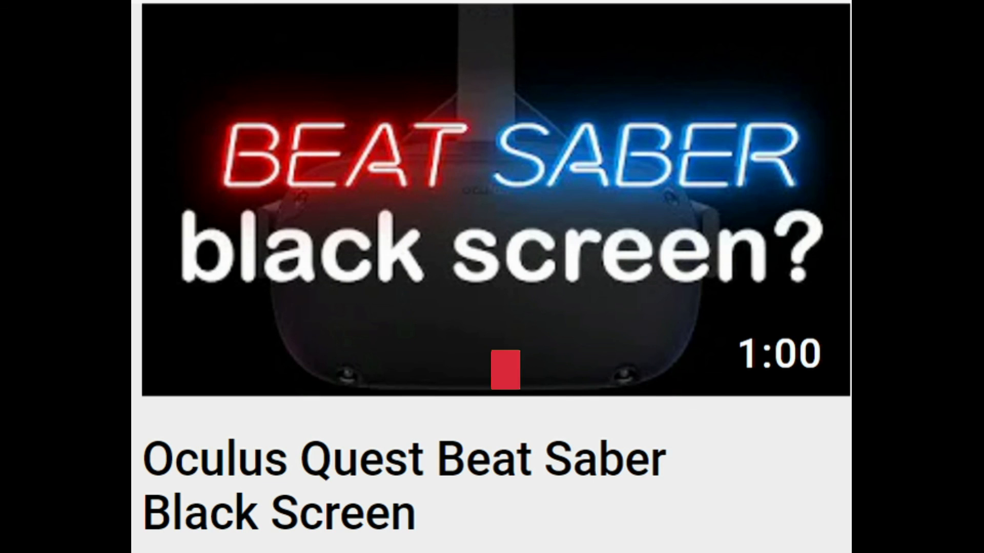
left_click(504, 371)
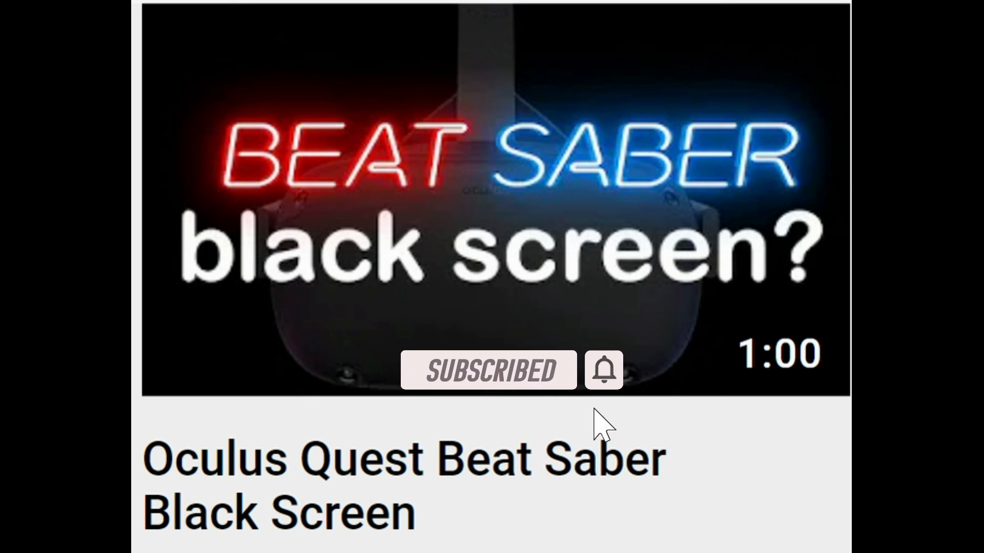